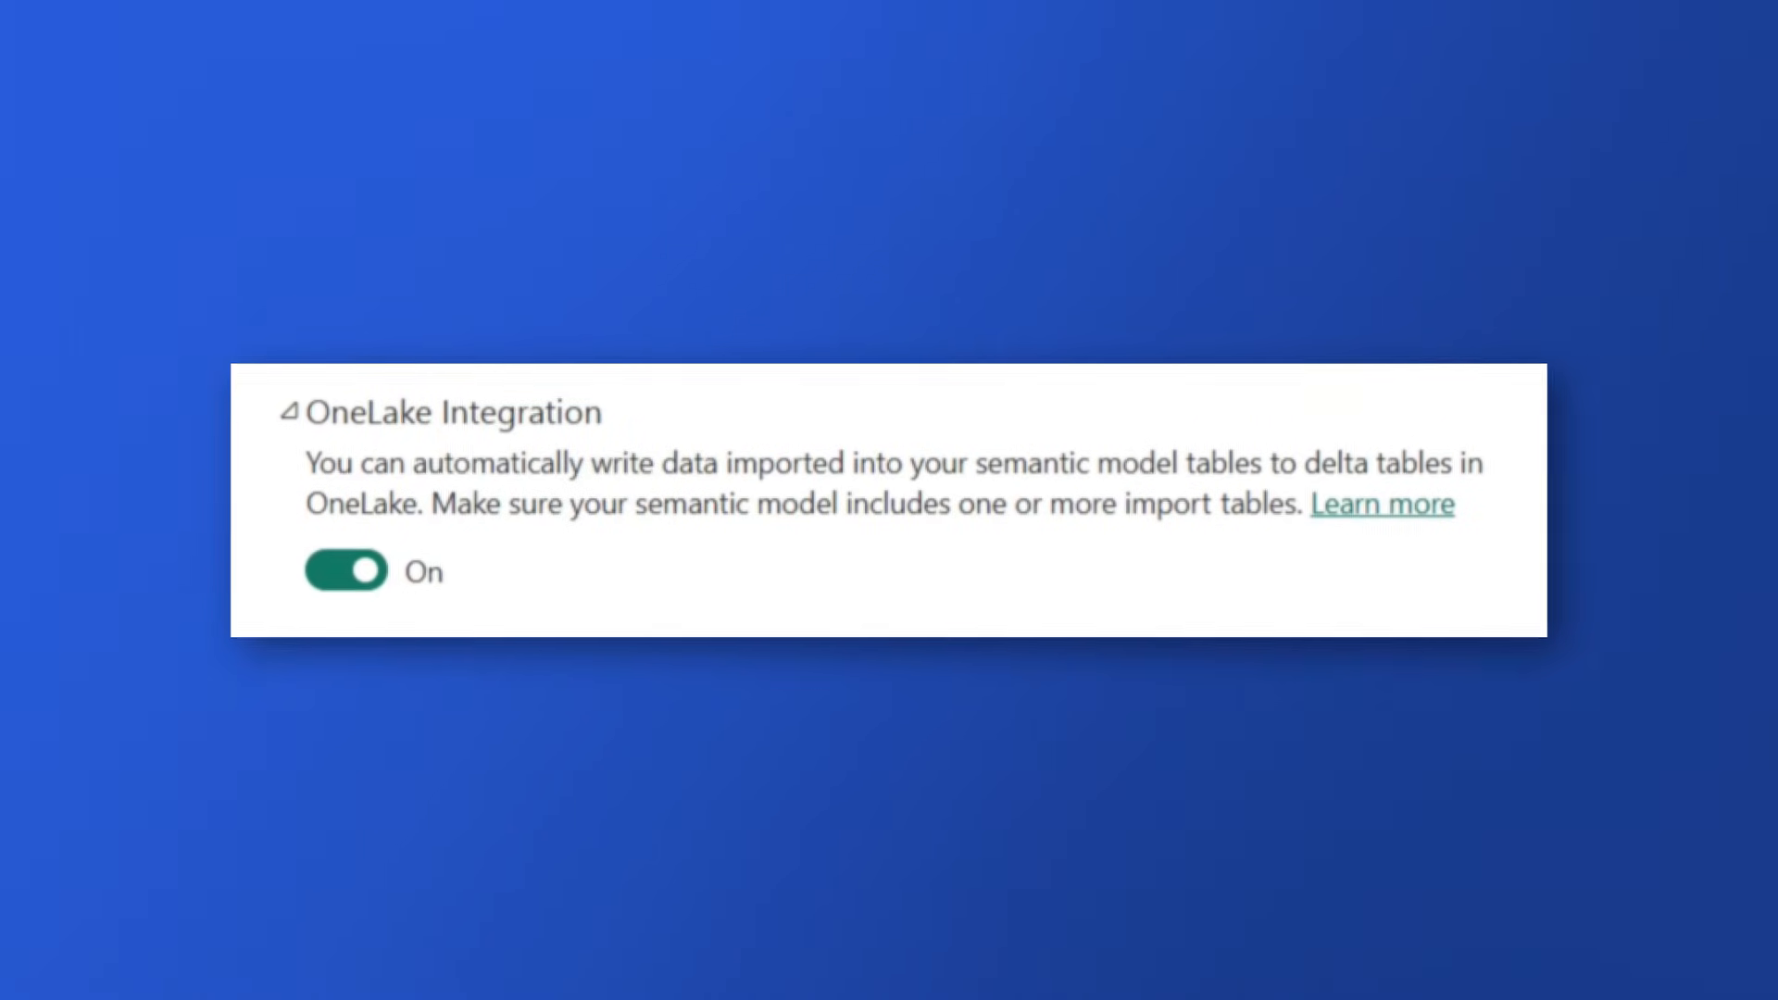
- Filter the Admin portal tenant settings by 'onelake' and expand 'Semantic models can export data to OneLake'
left_click(1381, 504)
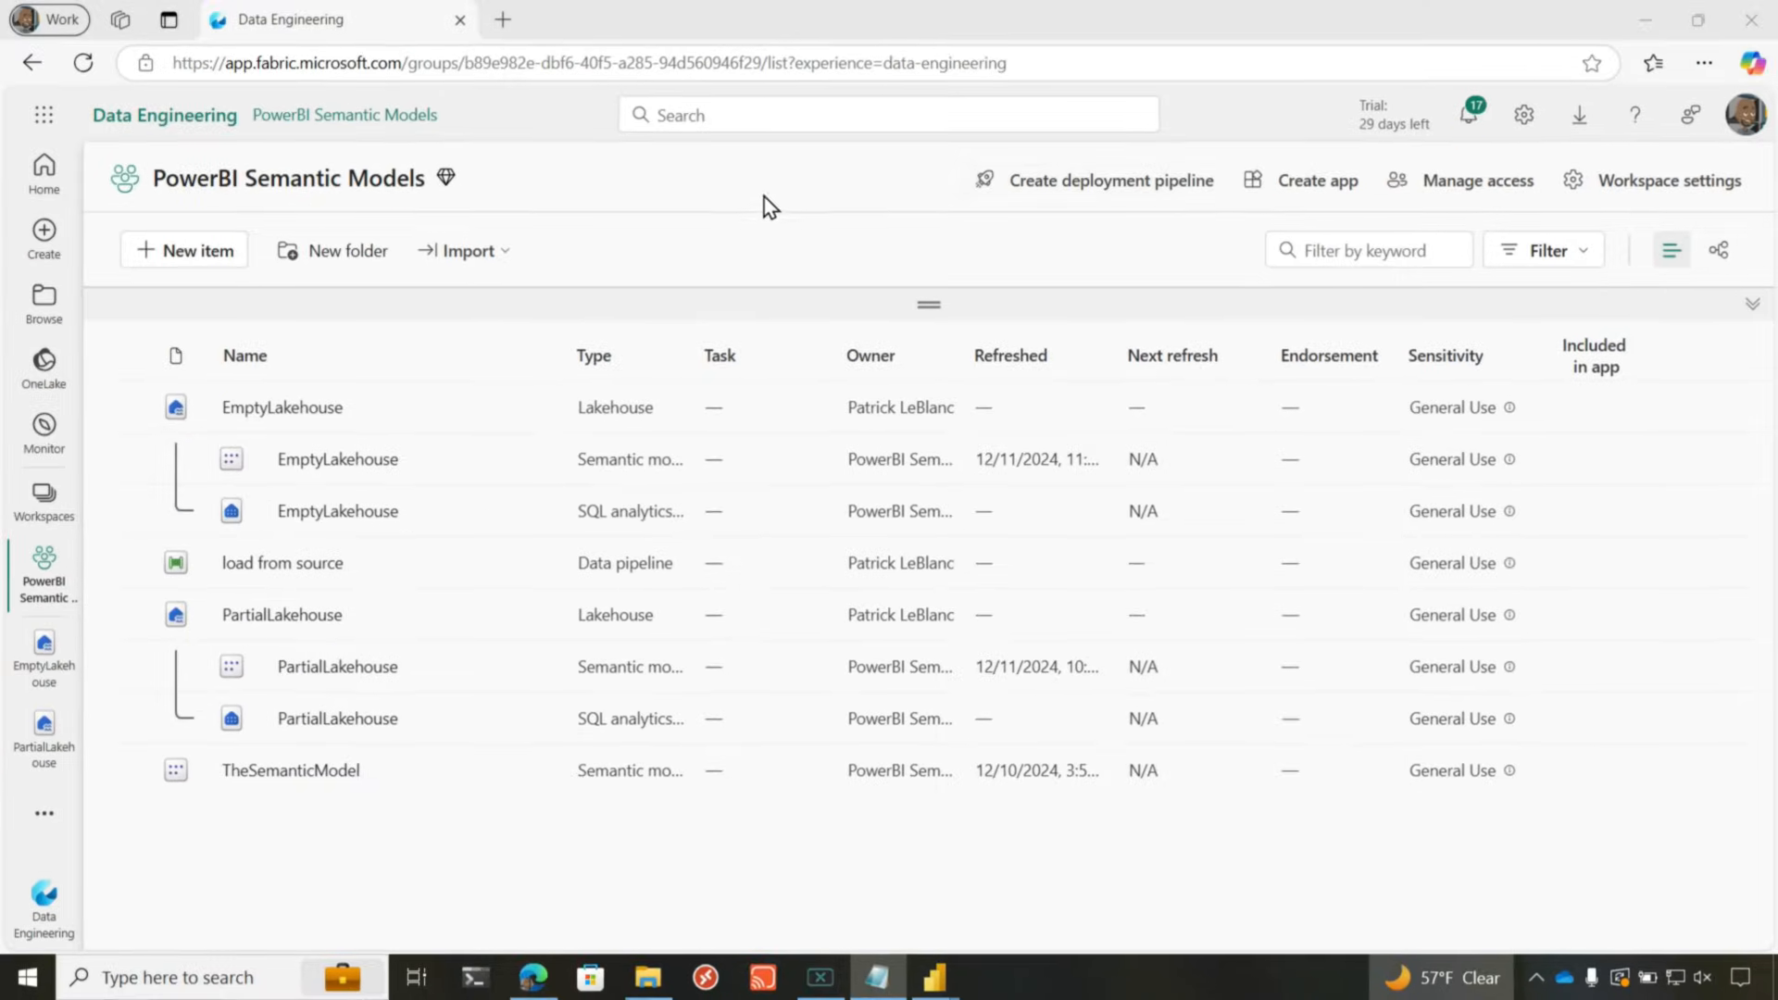
left_click(1522, 115)
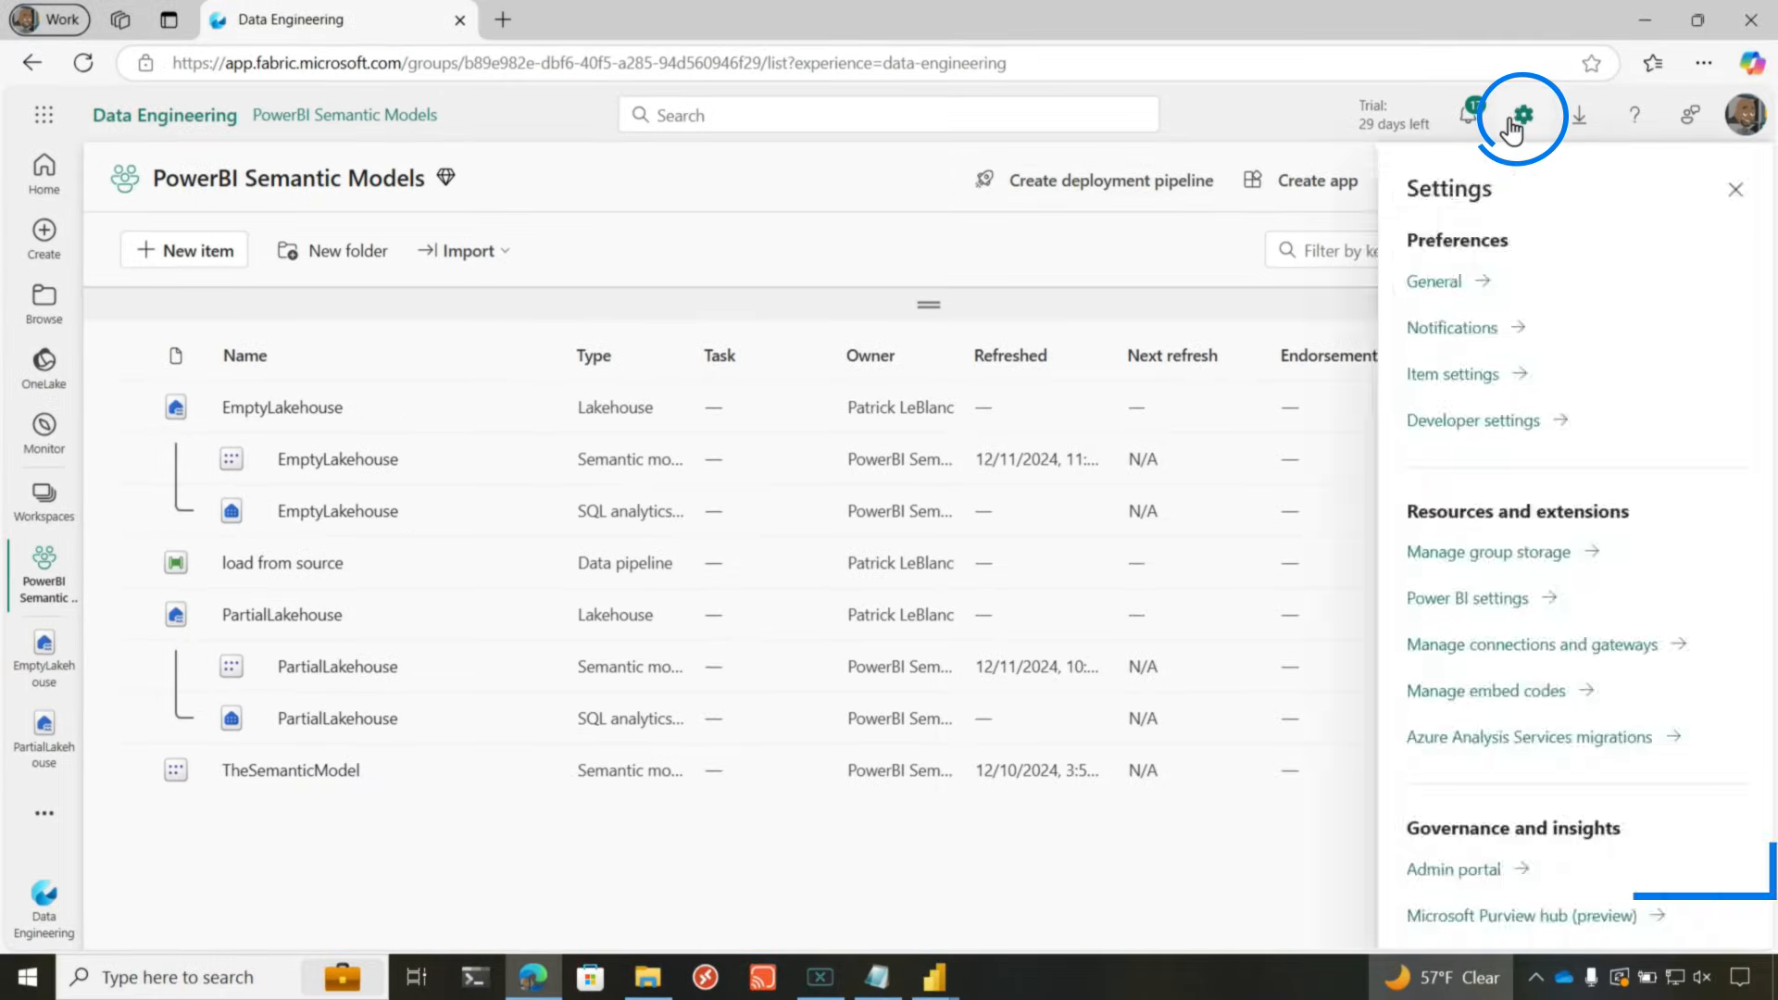
left_click(1451, 870)
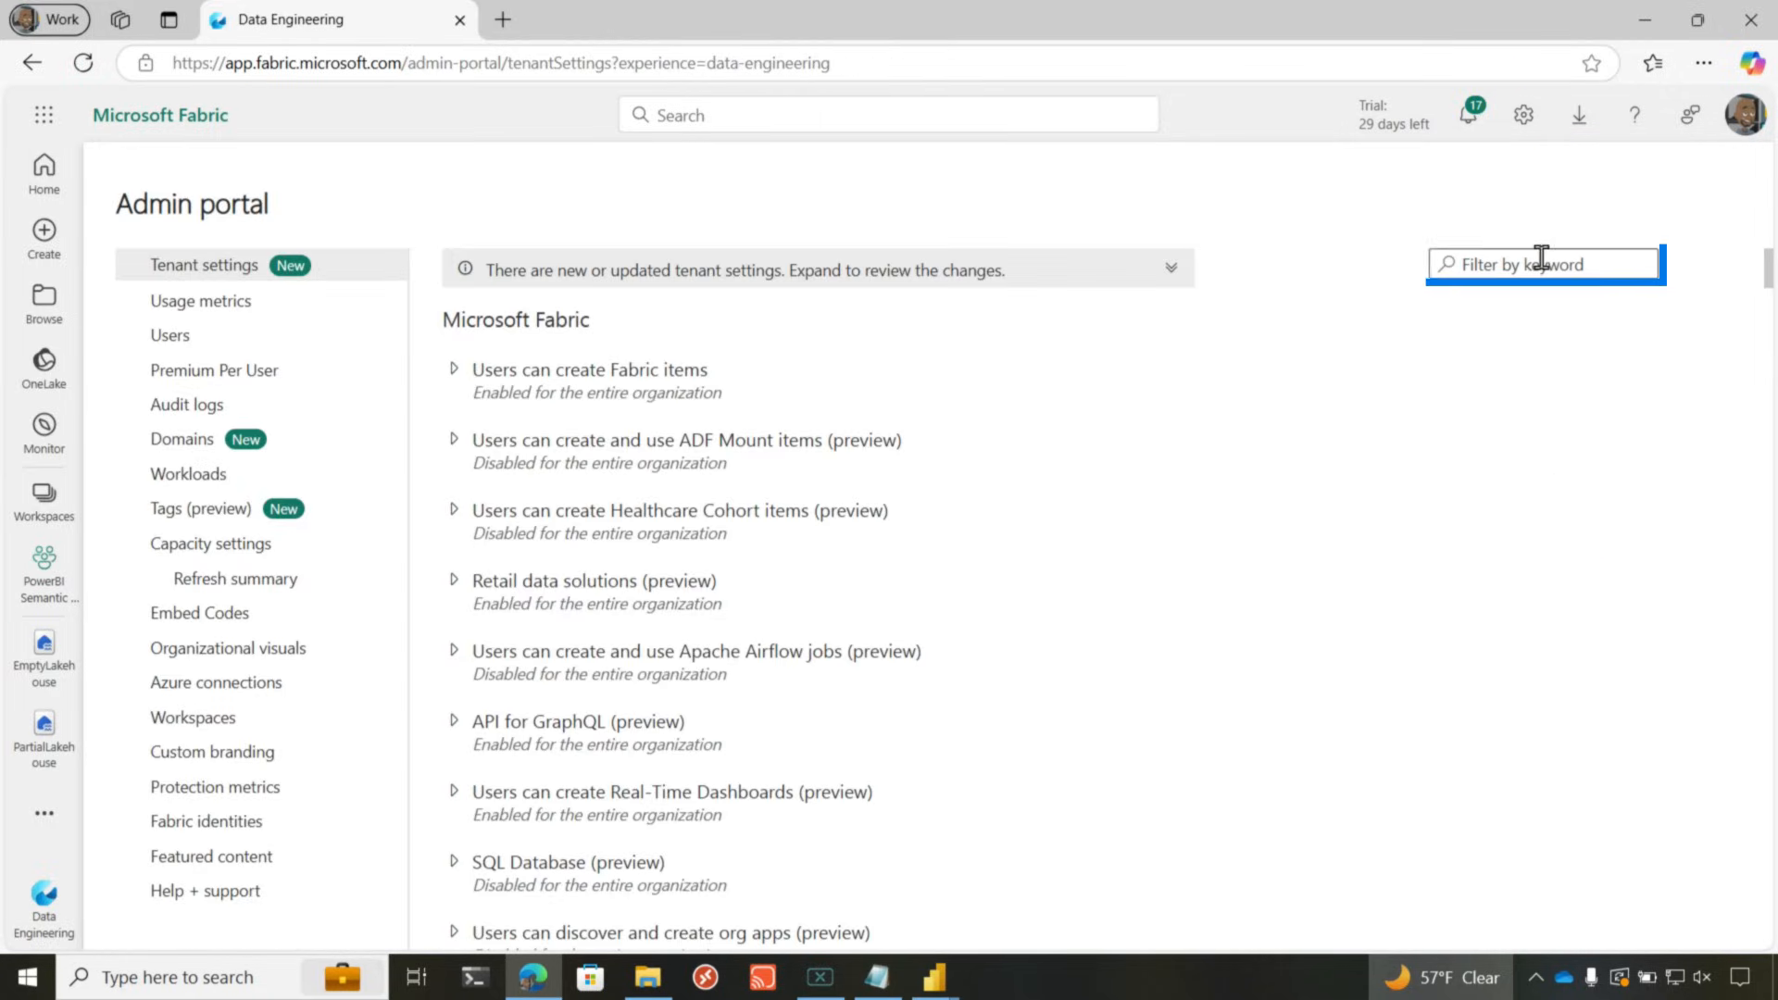
type("onelake in")
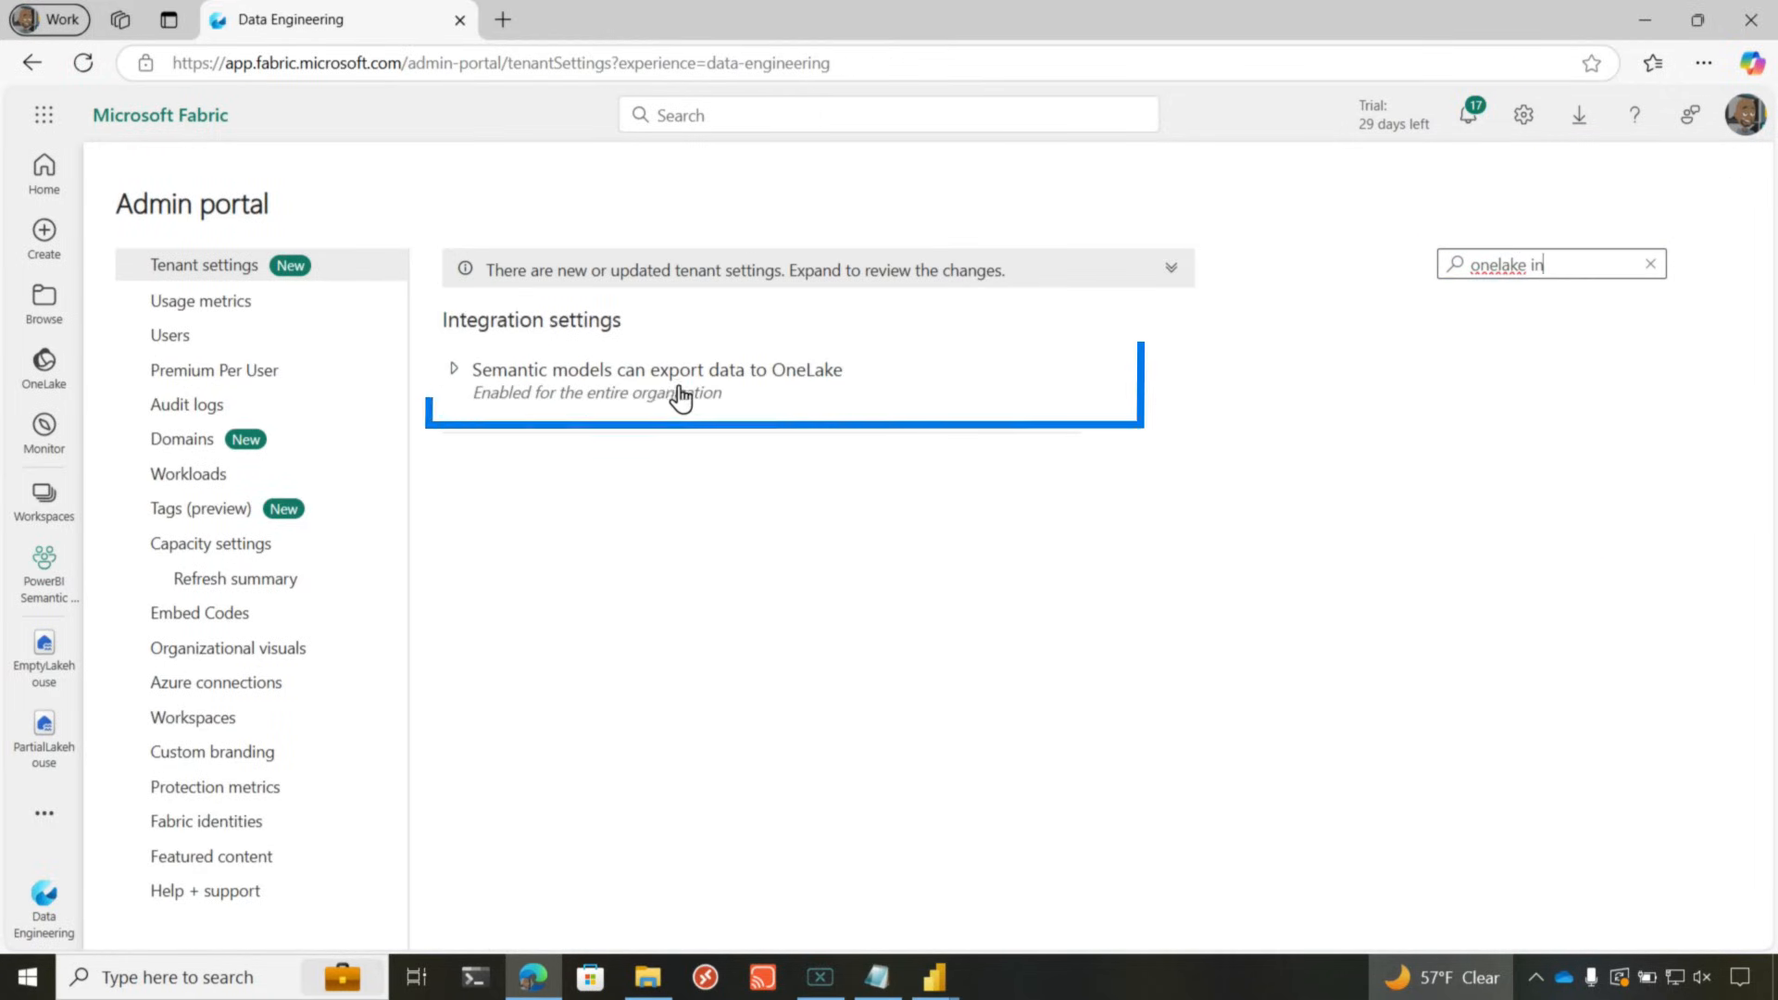
mouse_move(474, 385)
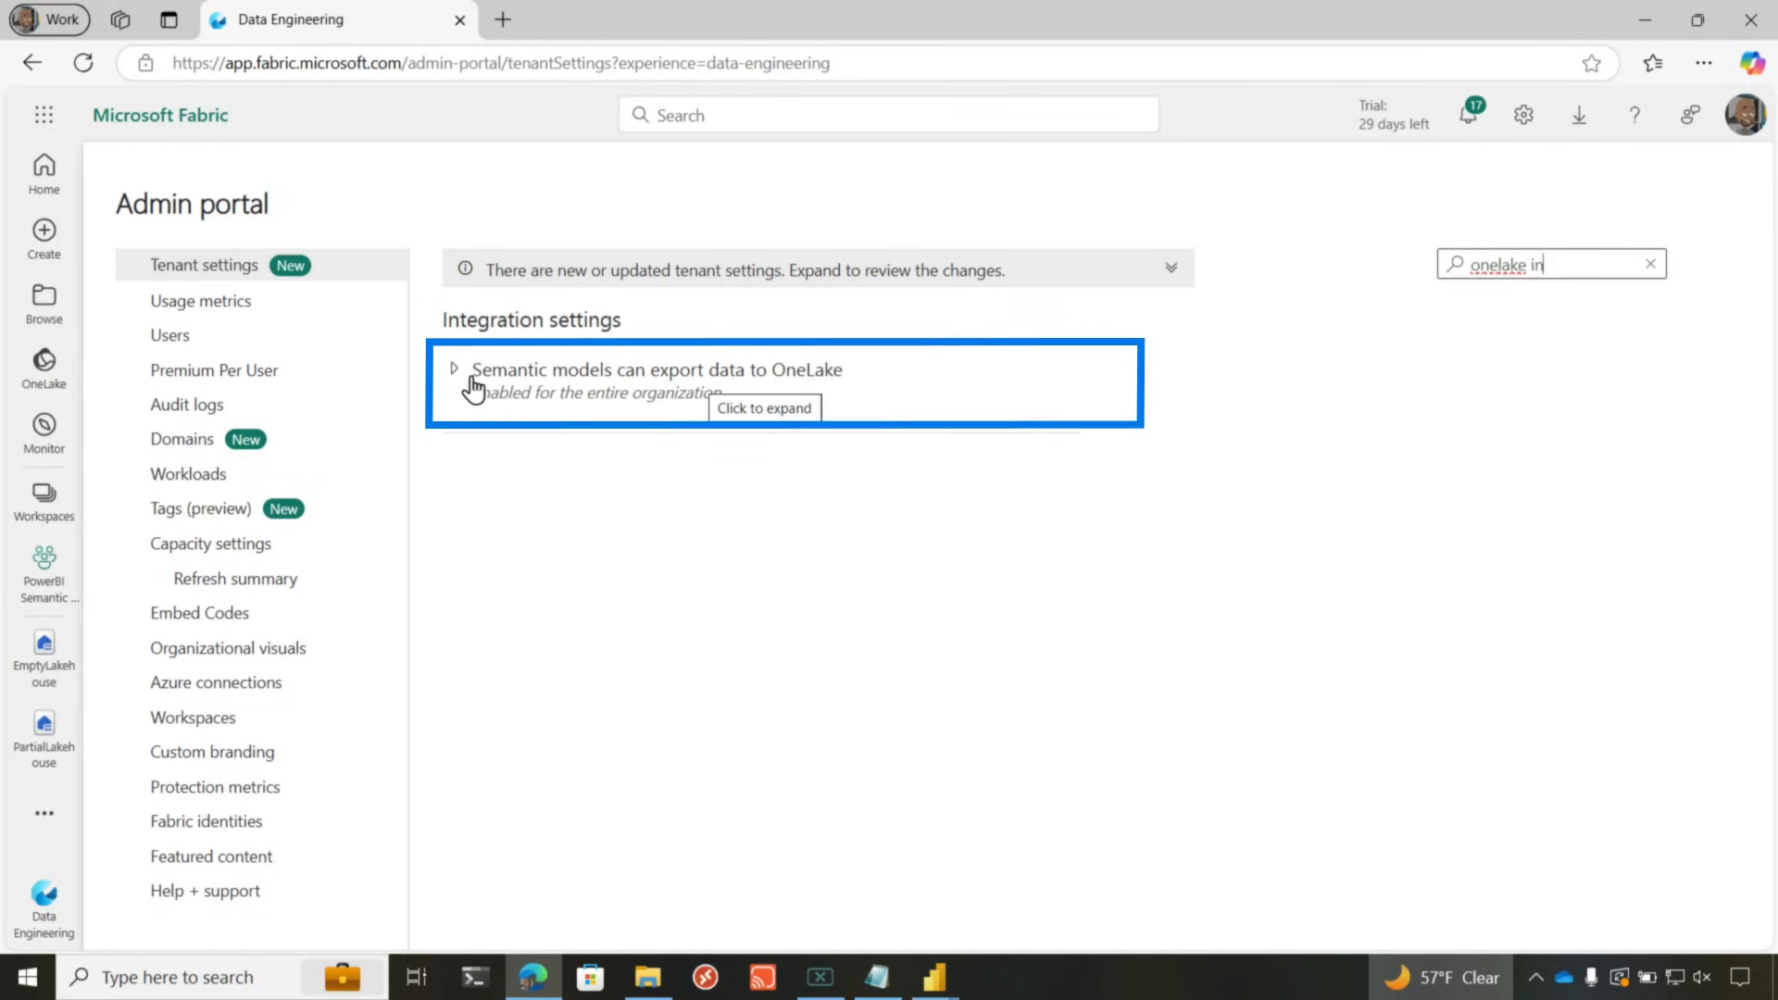
left_click(453, 368)
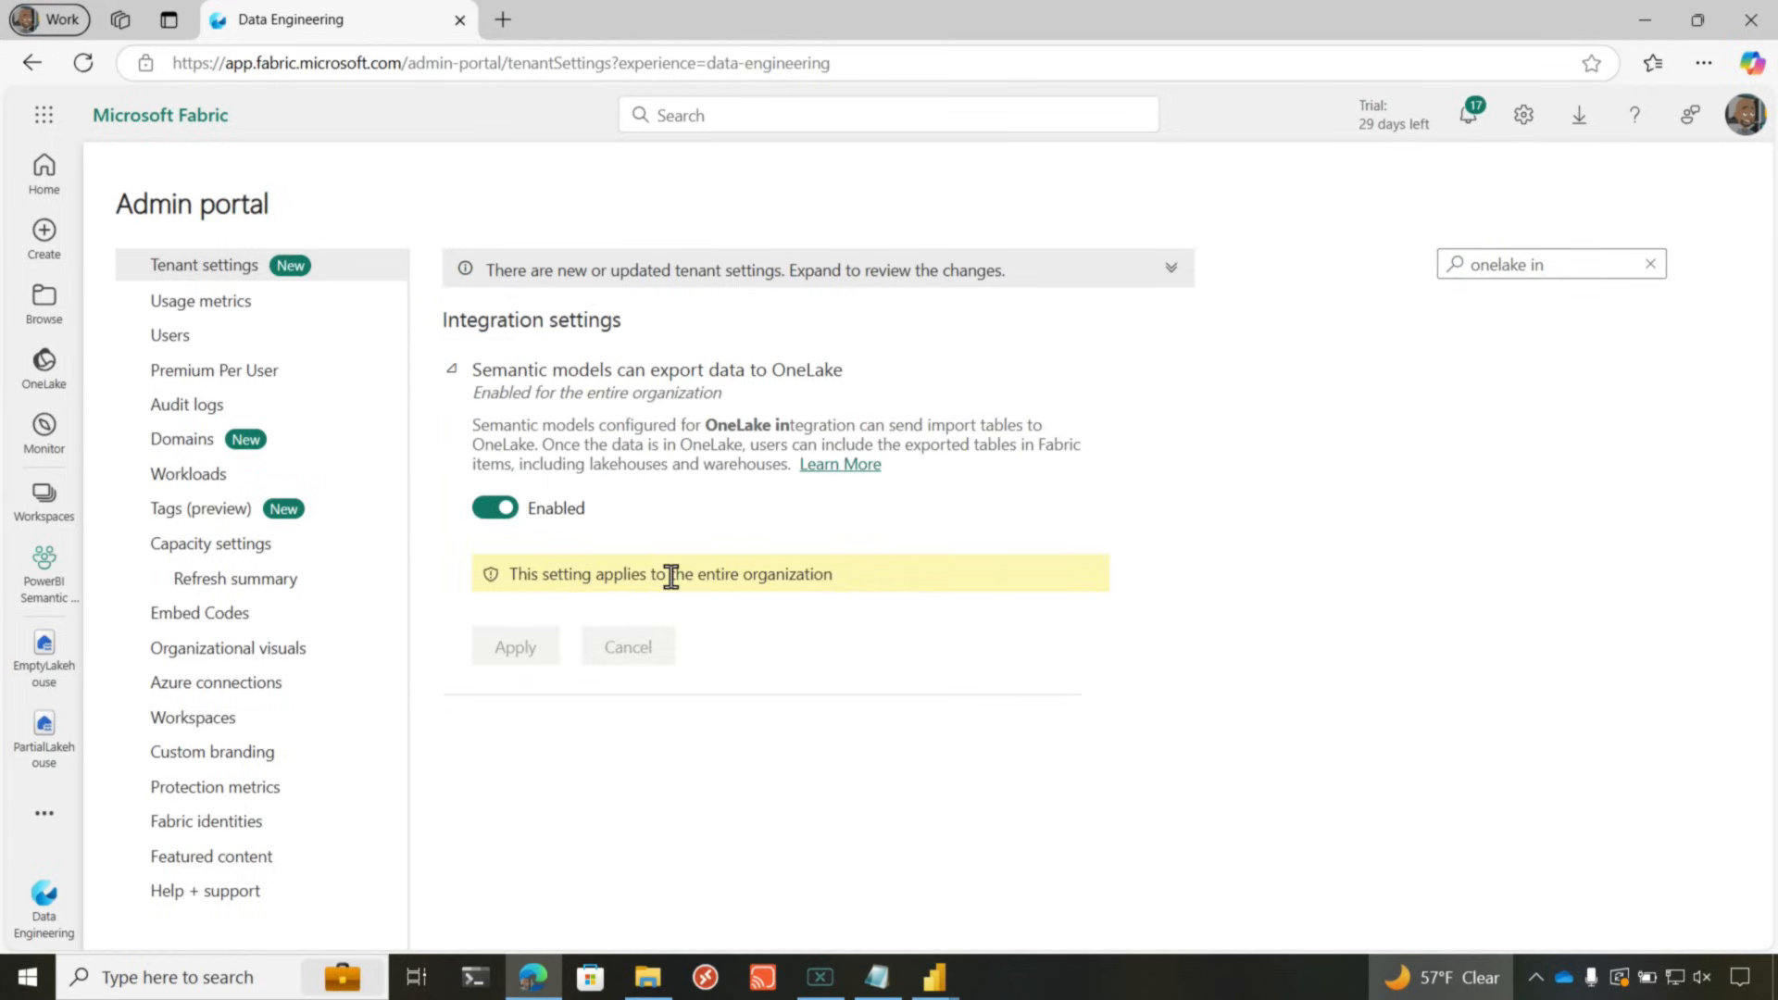
mouse_move(45, 563)
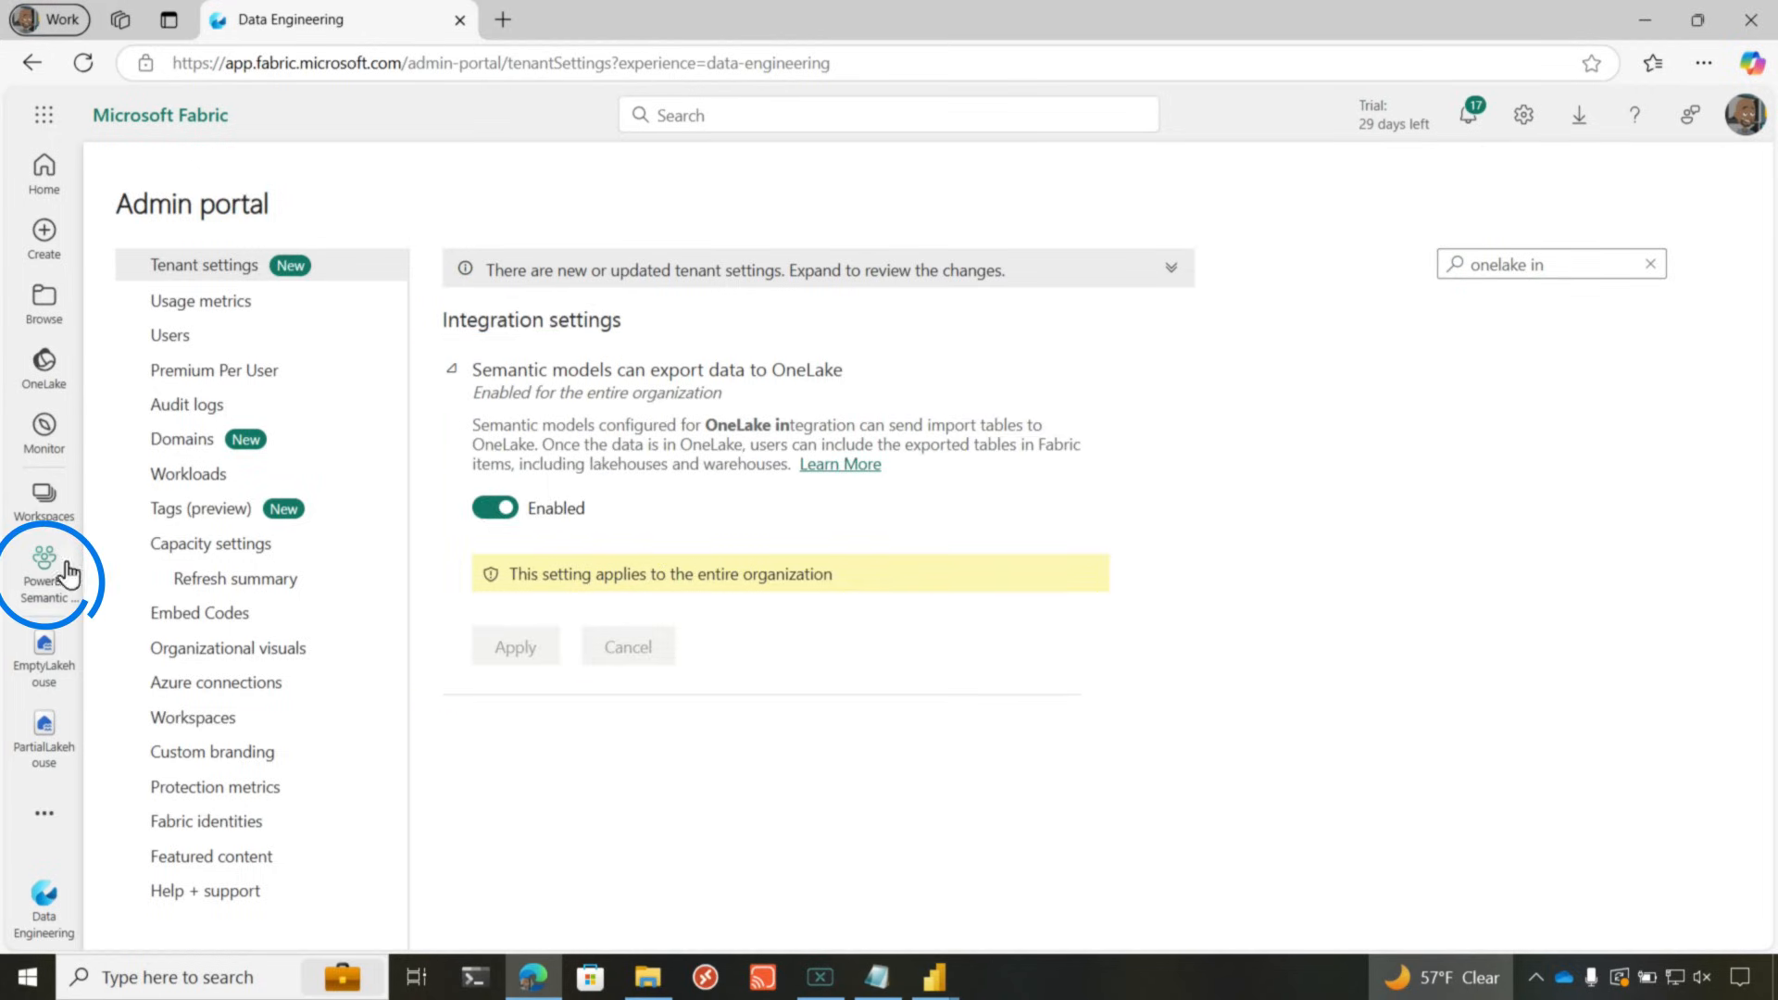
- Go to TheSemanticModel's settings from the PowerBI Semantic Models workspace
left_click(42, 557)
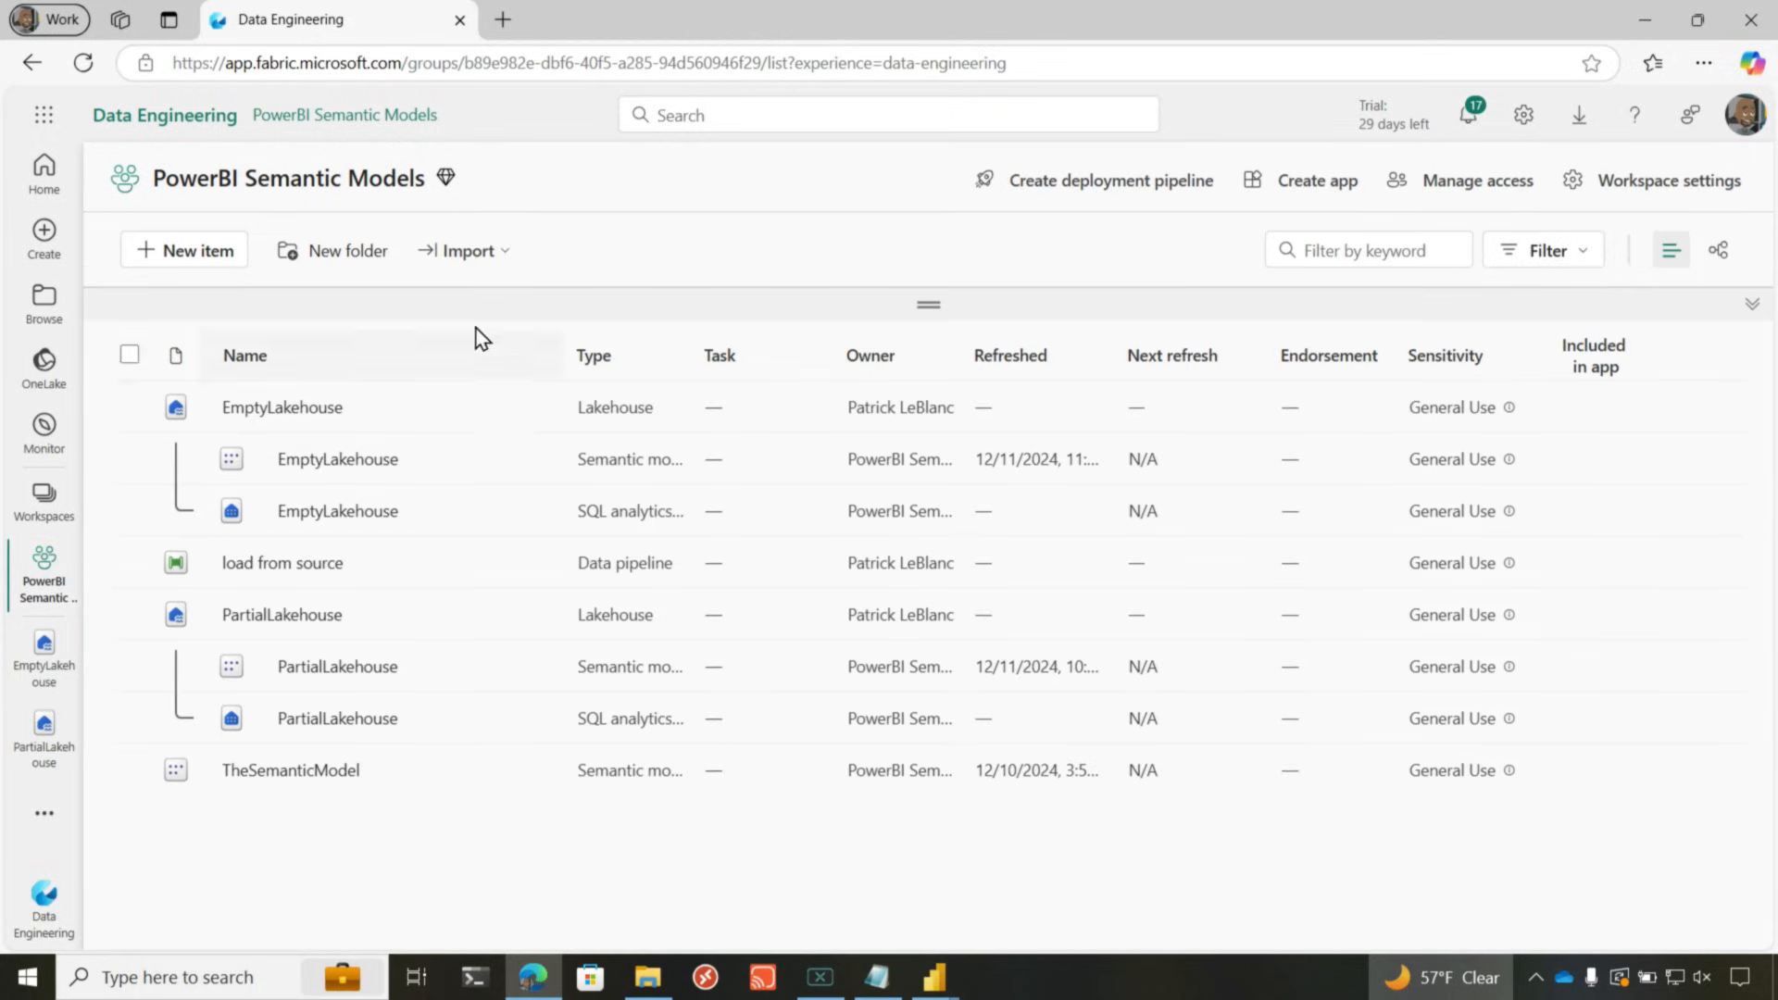
mouse_move(256, 791)
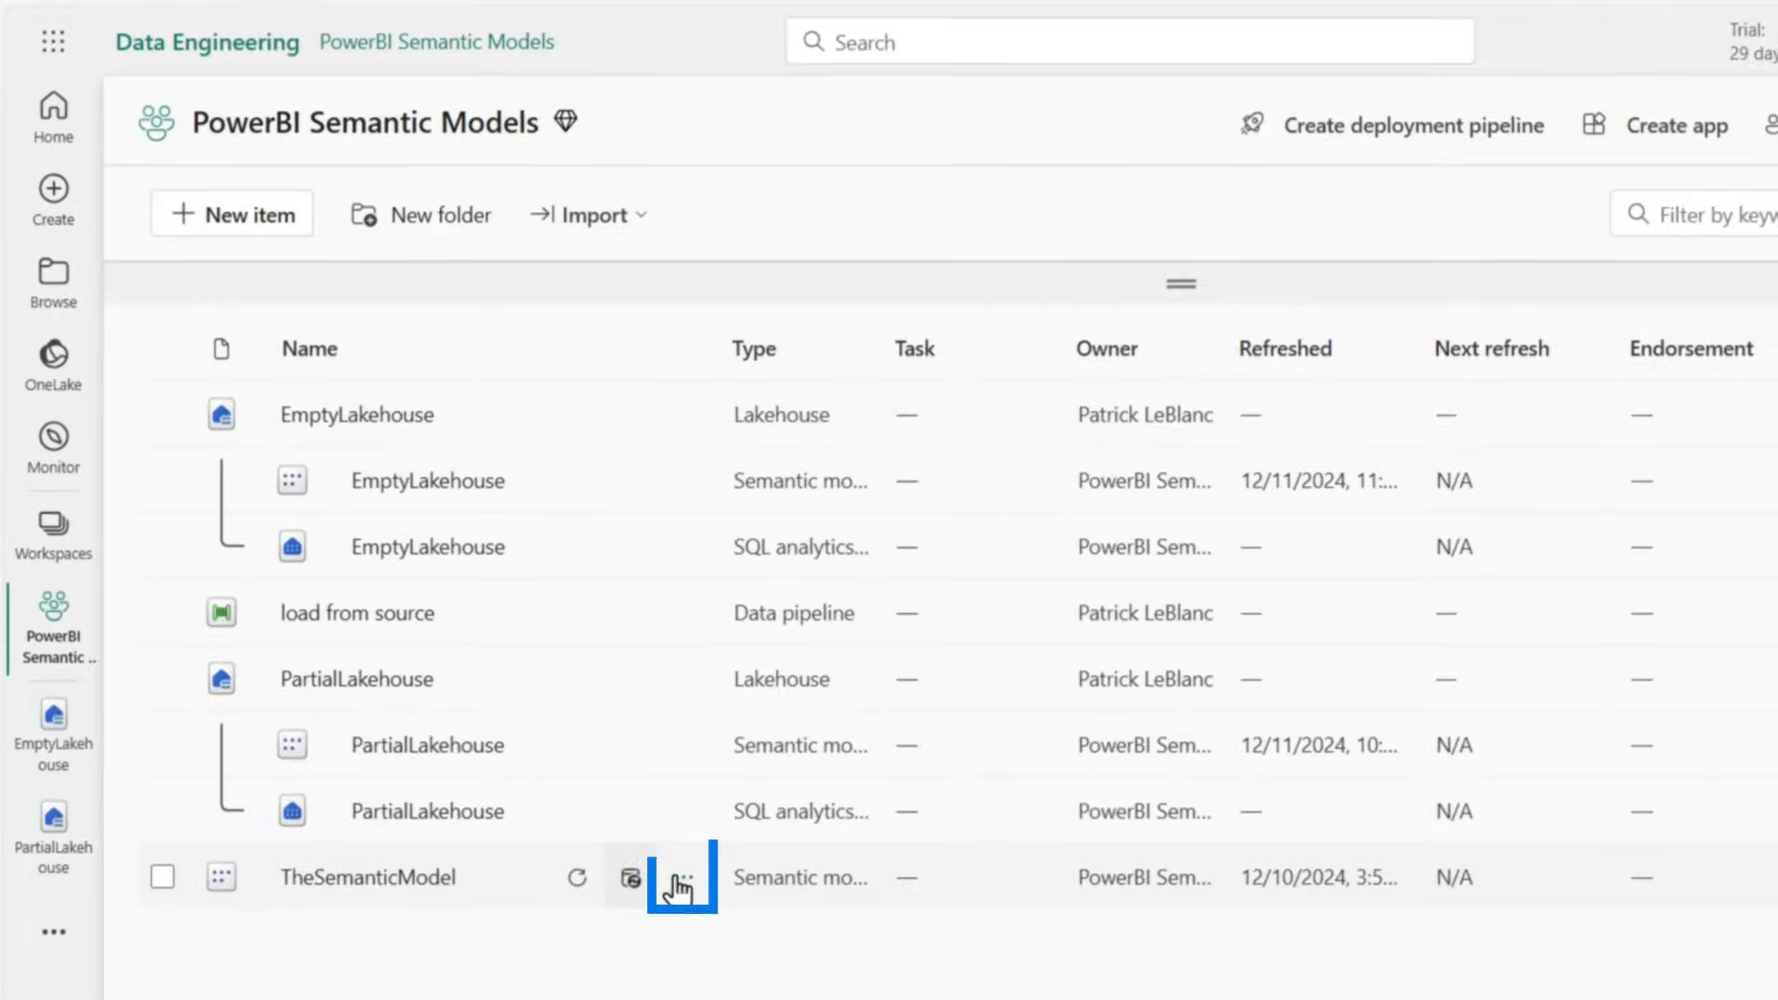
left_click(683, 878)
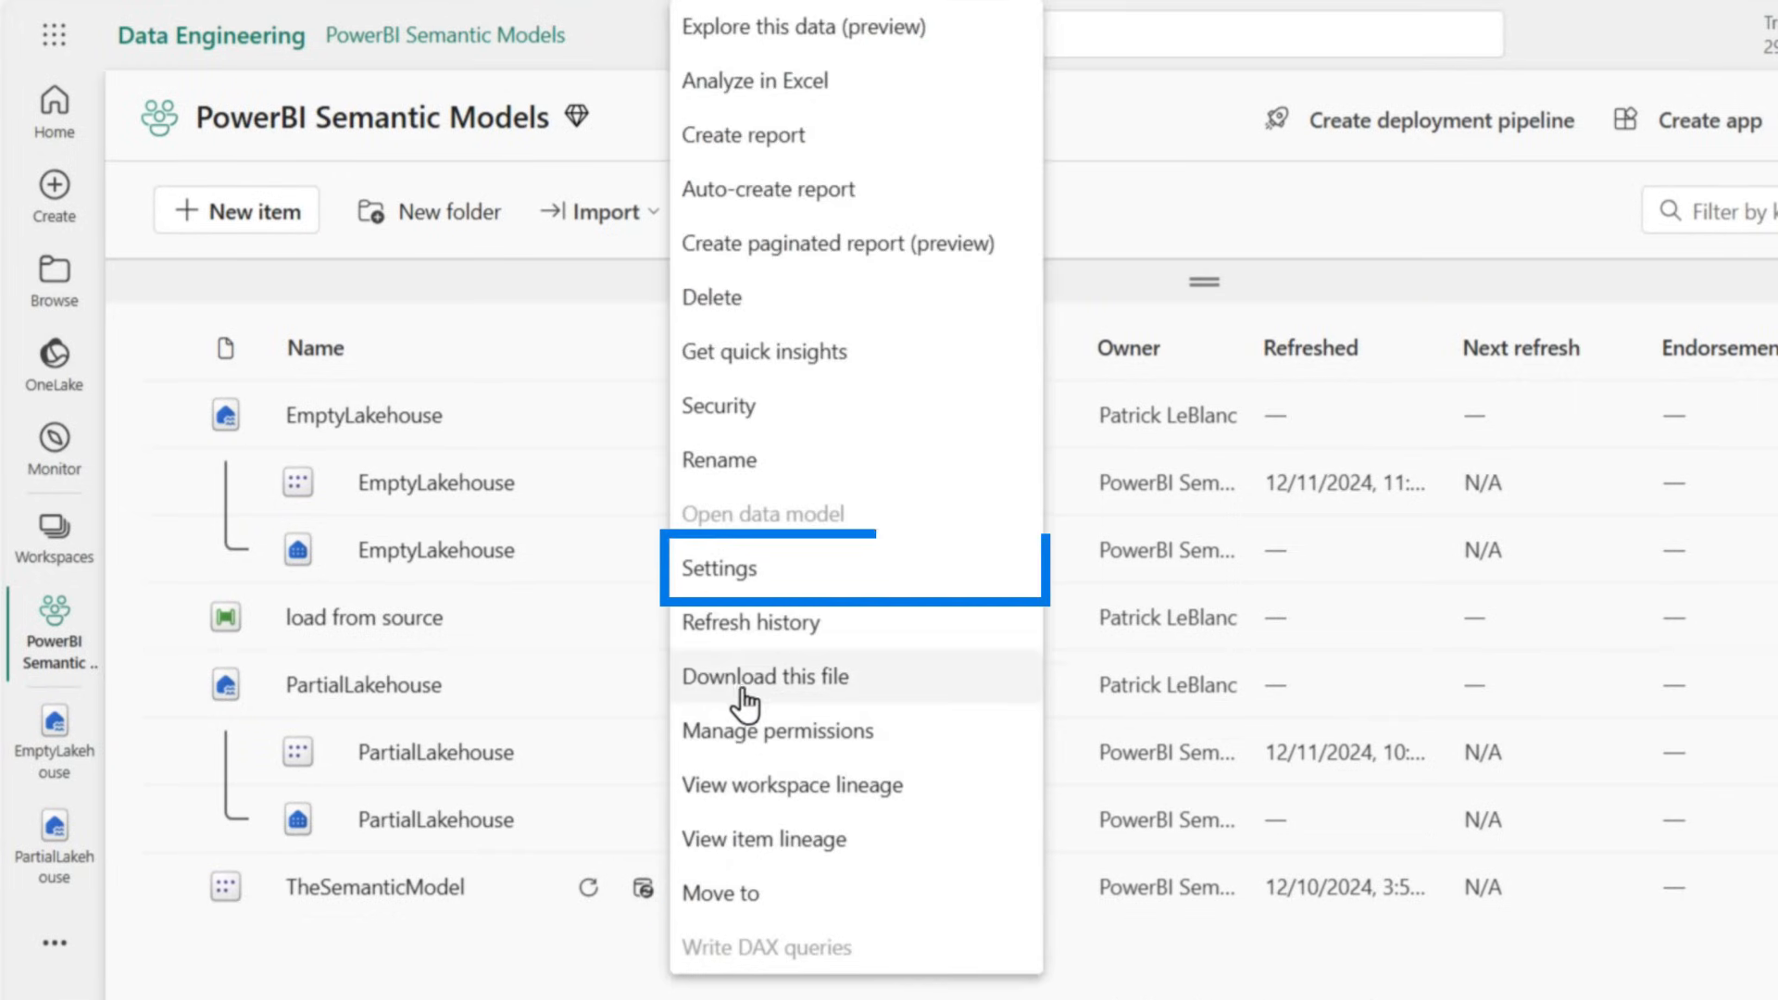
left_click(718, 568)
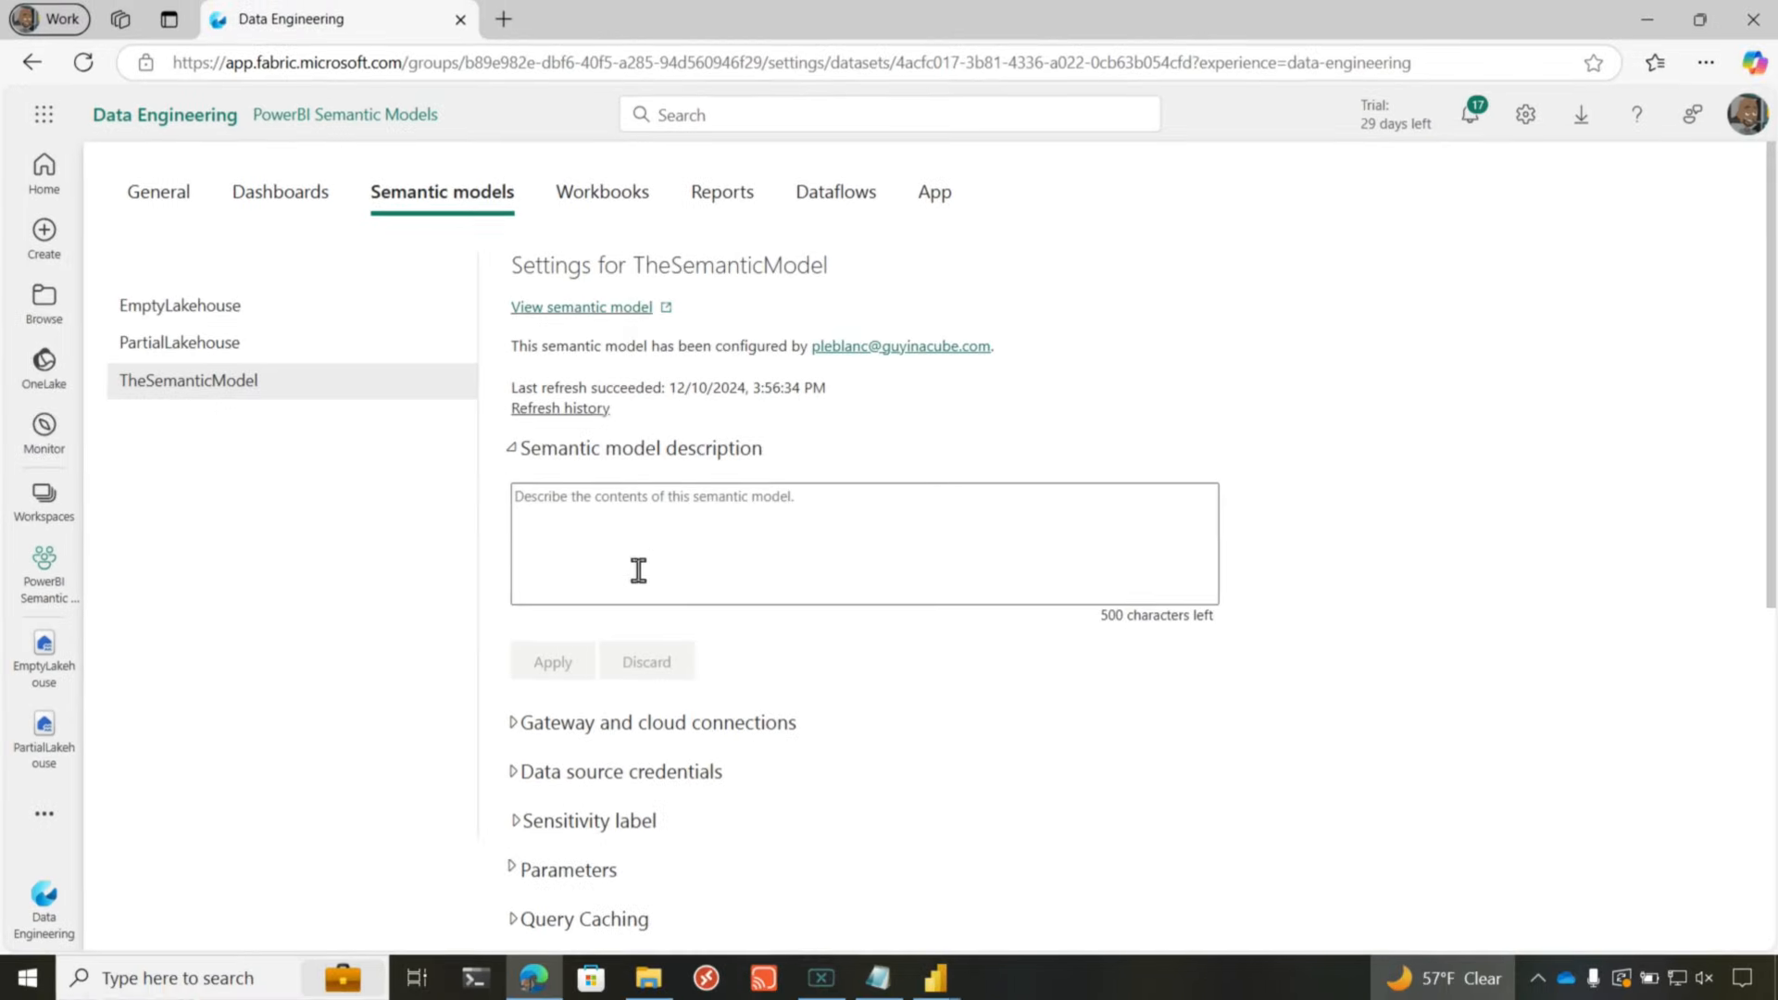
- Expand the Large semantic model storage format setting, then return to the workspace list
scroll("down", 3)
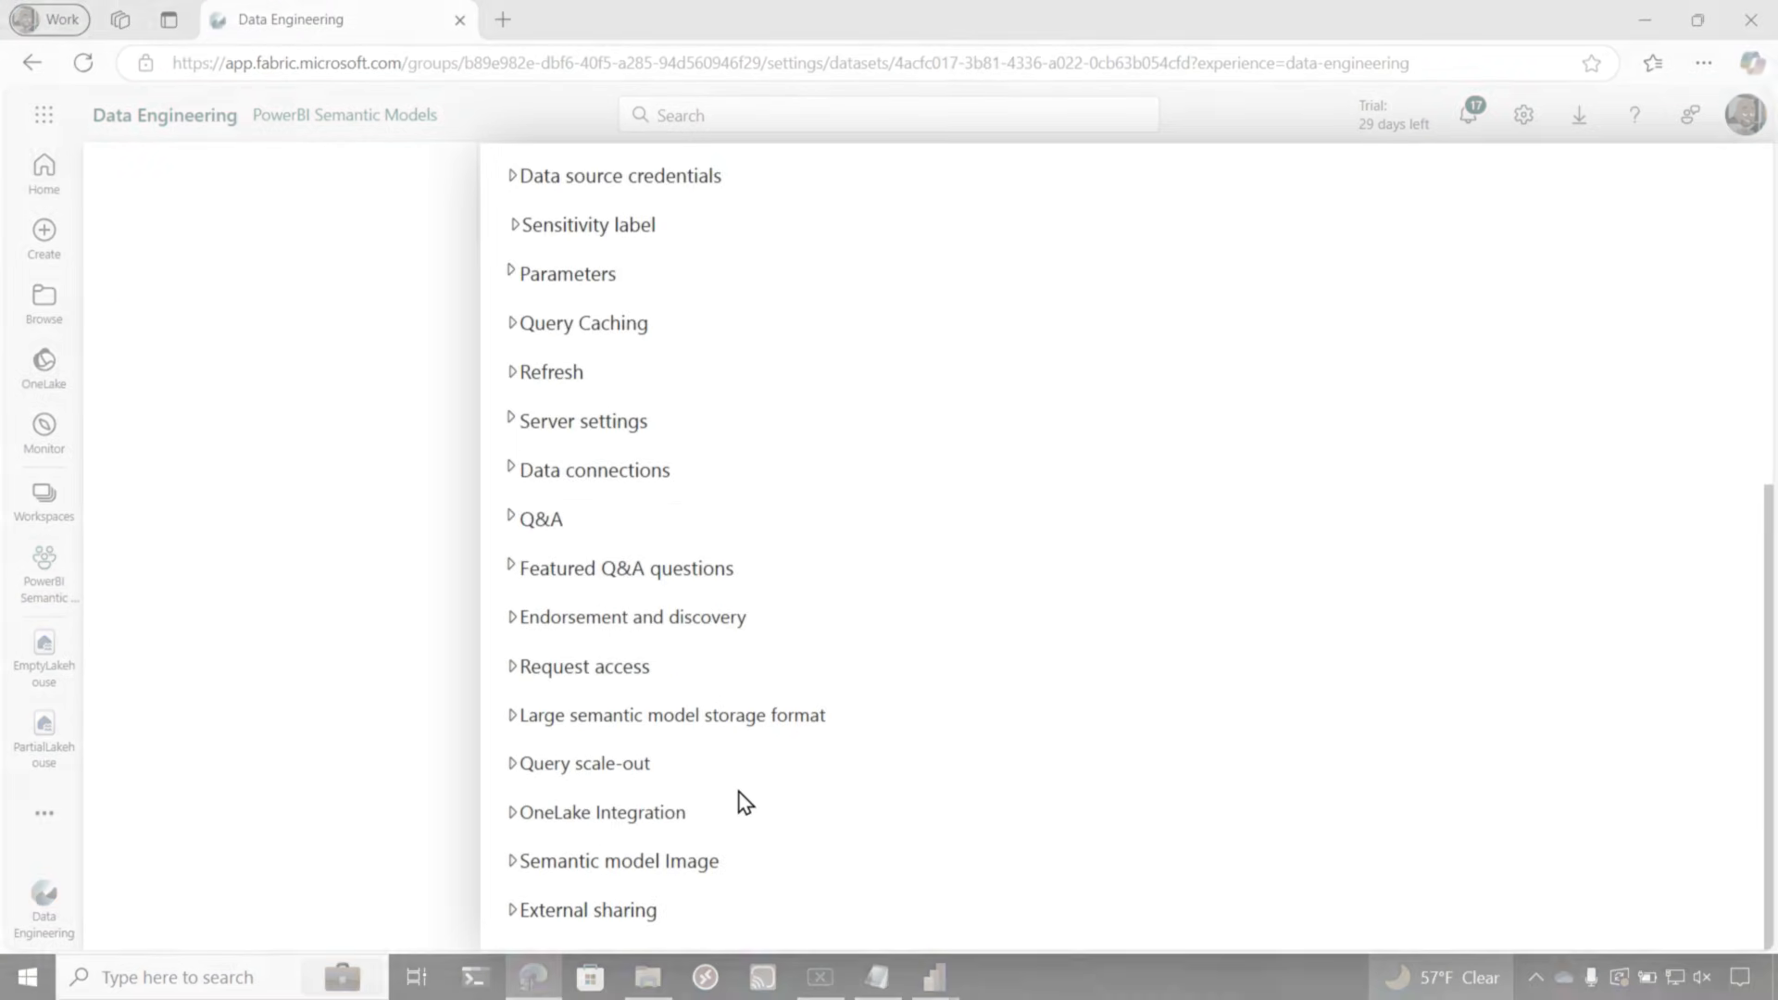
left_click(671, 714)
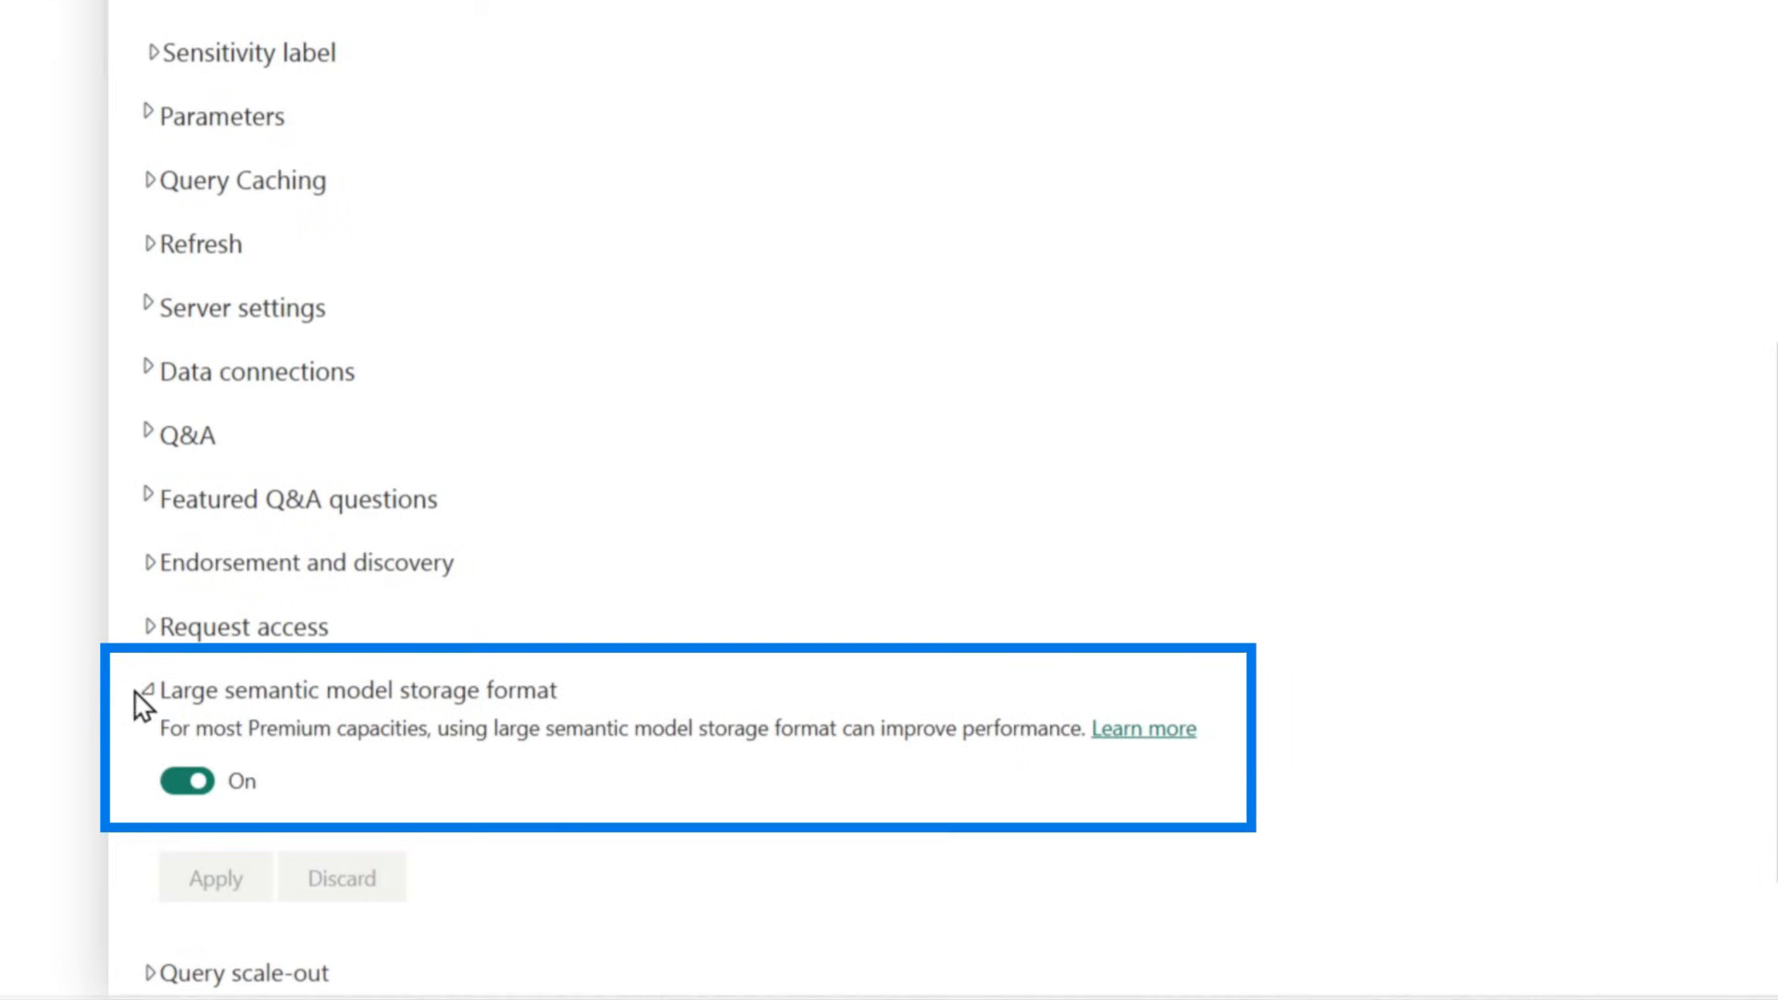
left_click(149, 689)
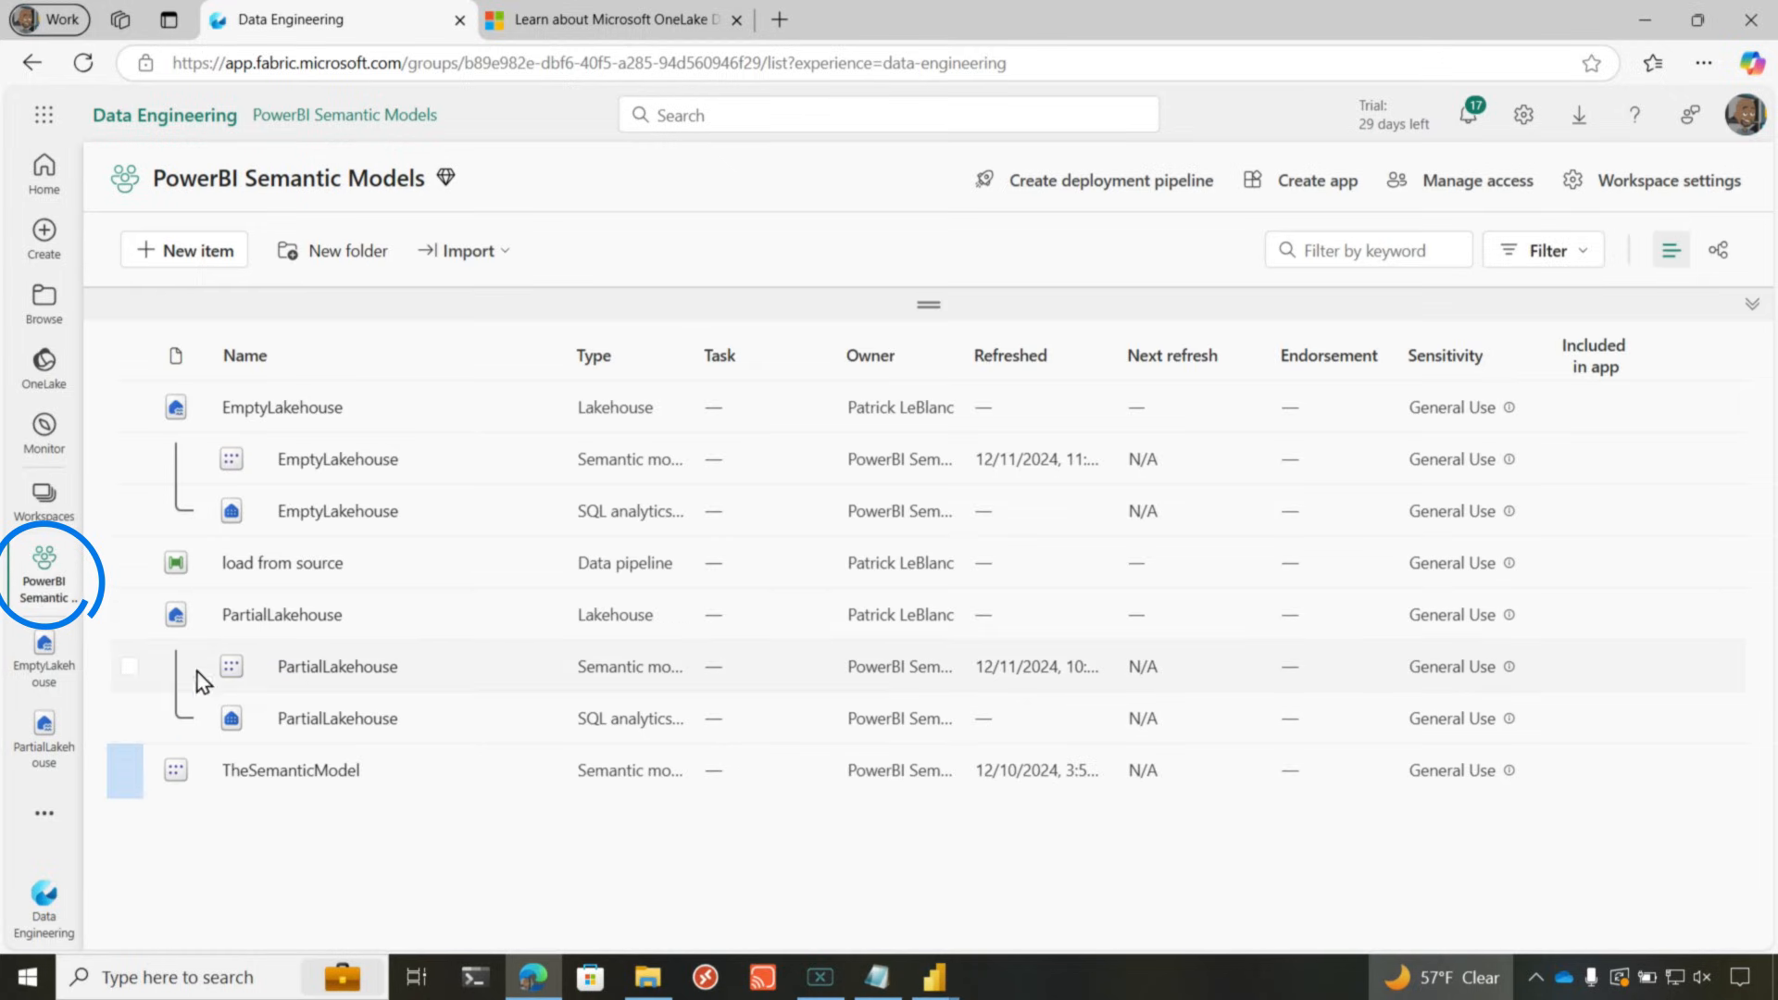
- Download OneLake File Explorer from the Fabric downloads list
left_click(288, 771)
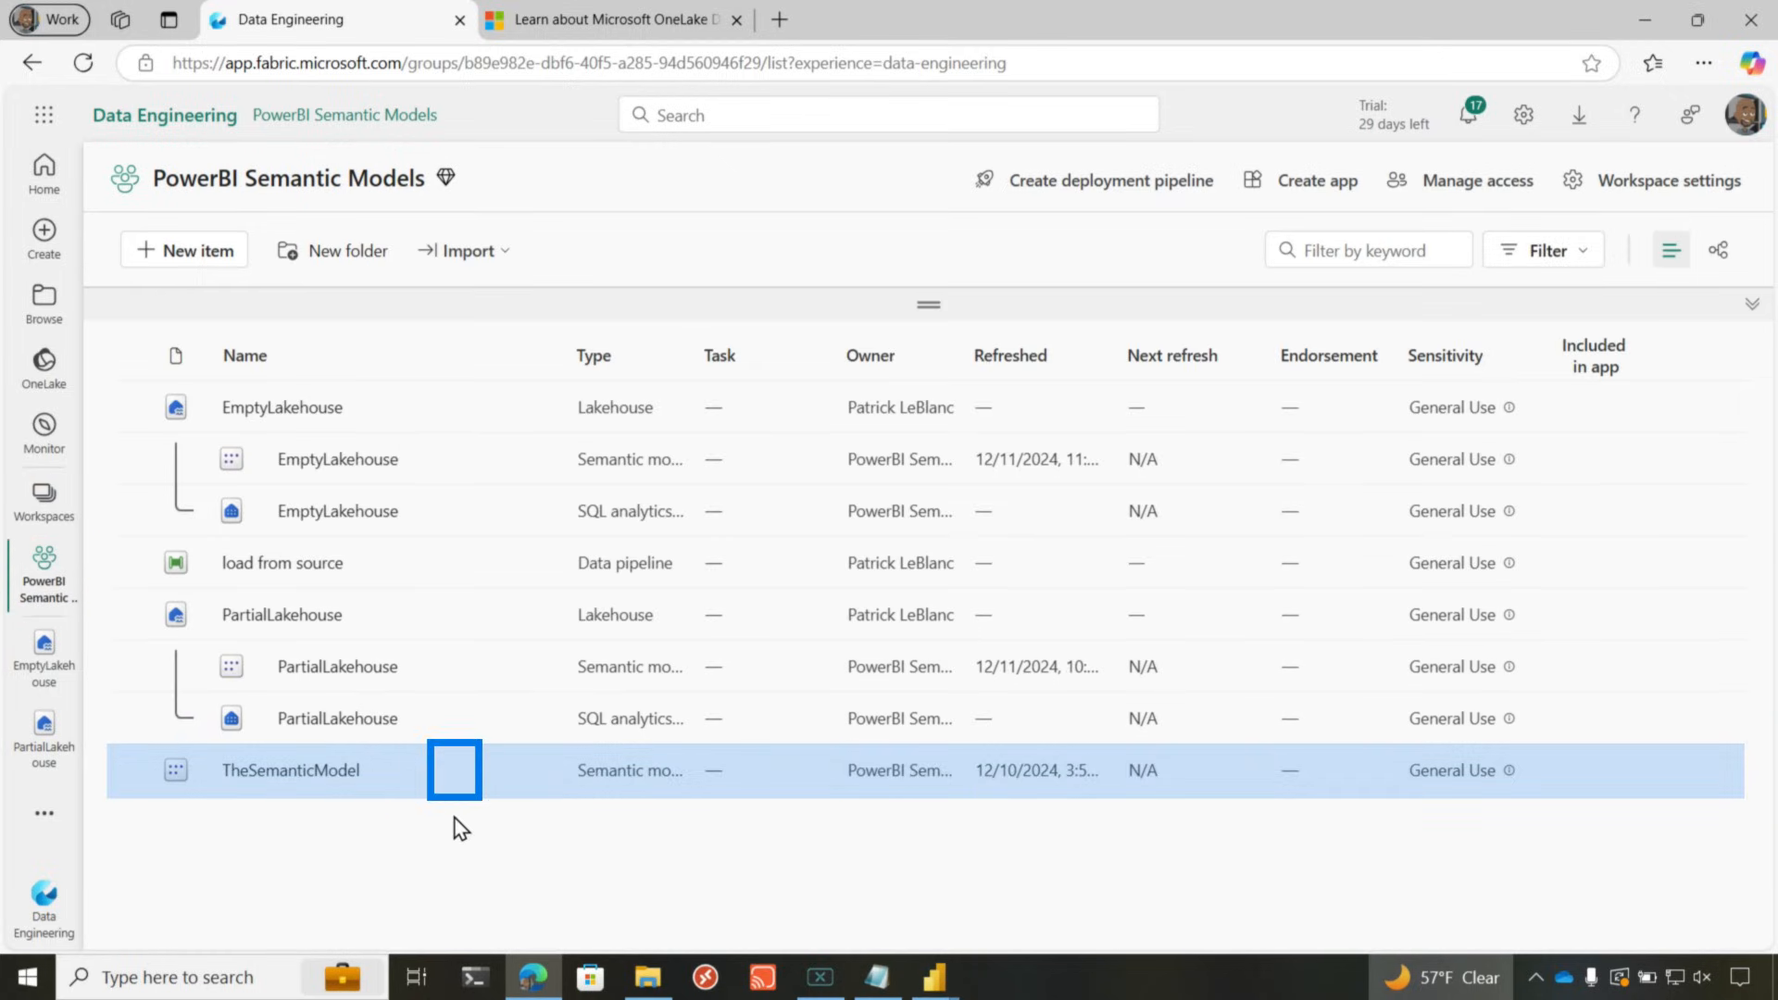
mouse_move(456, 774)
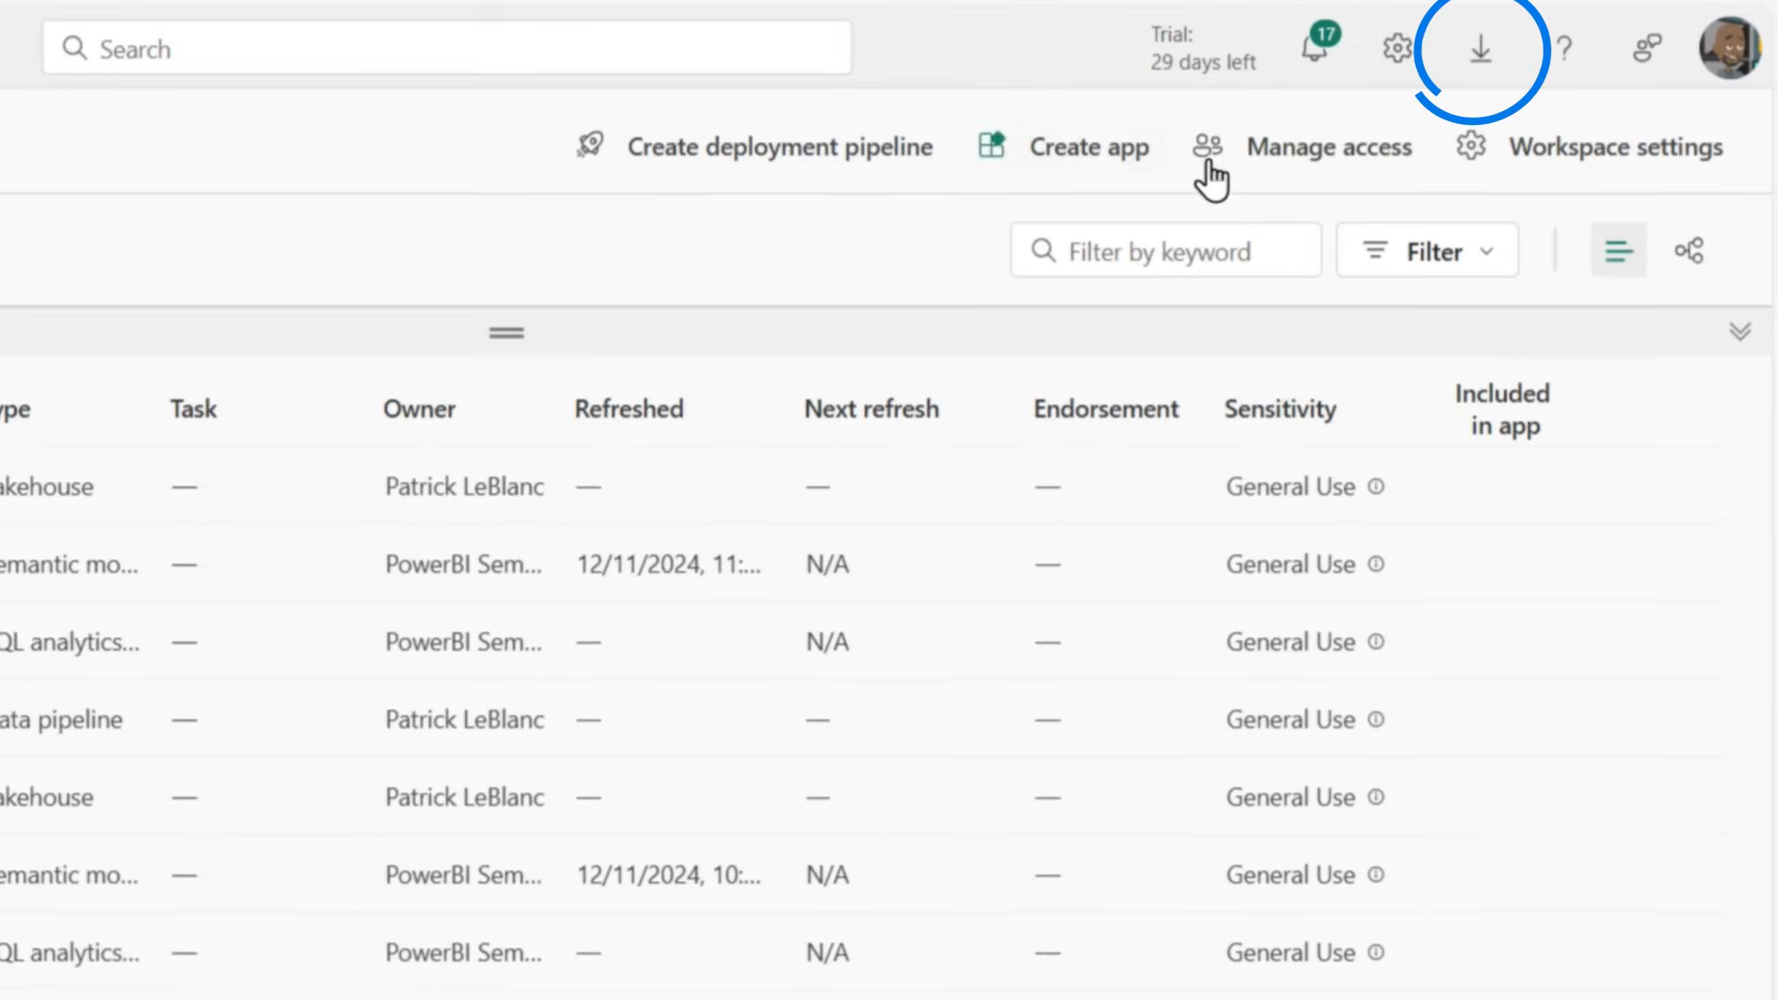
left_click(1479, 52)
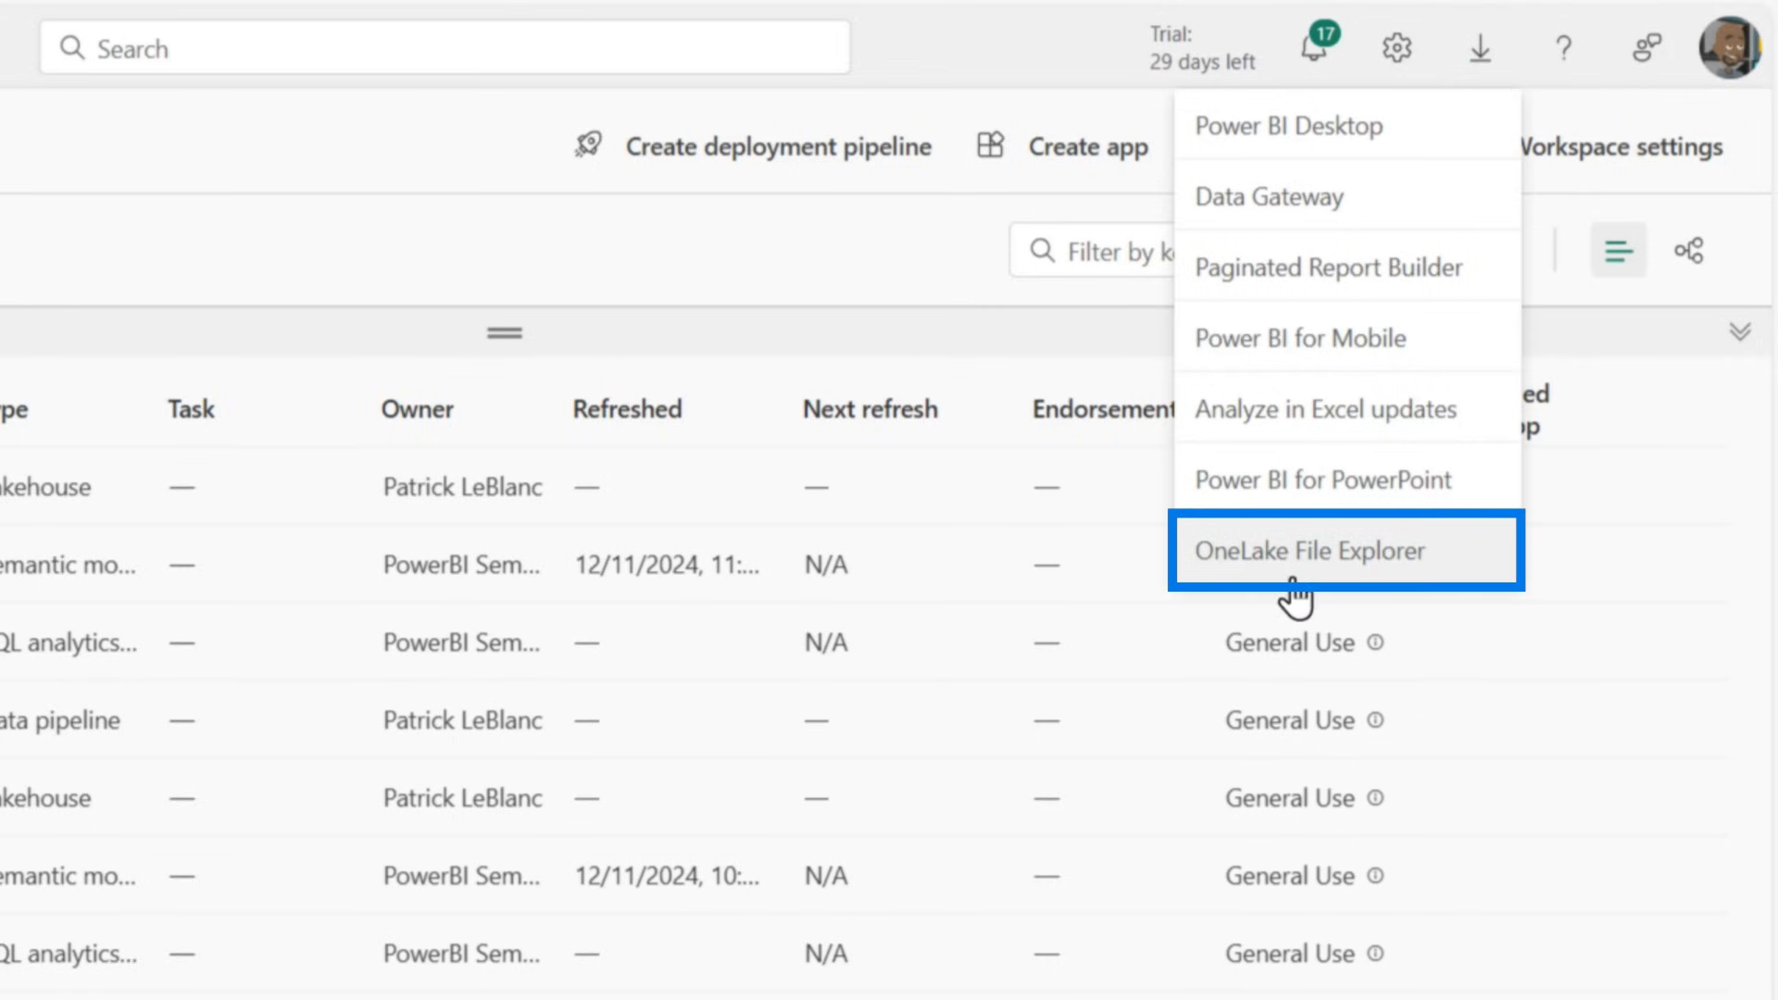
left_click(1308, 551)
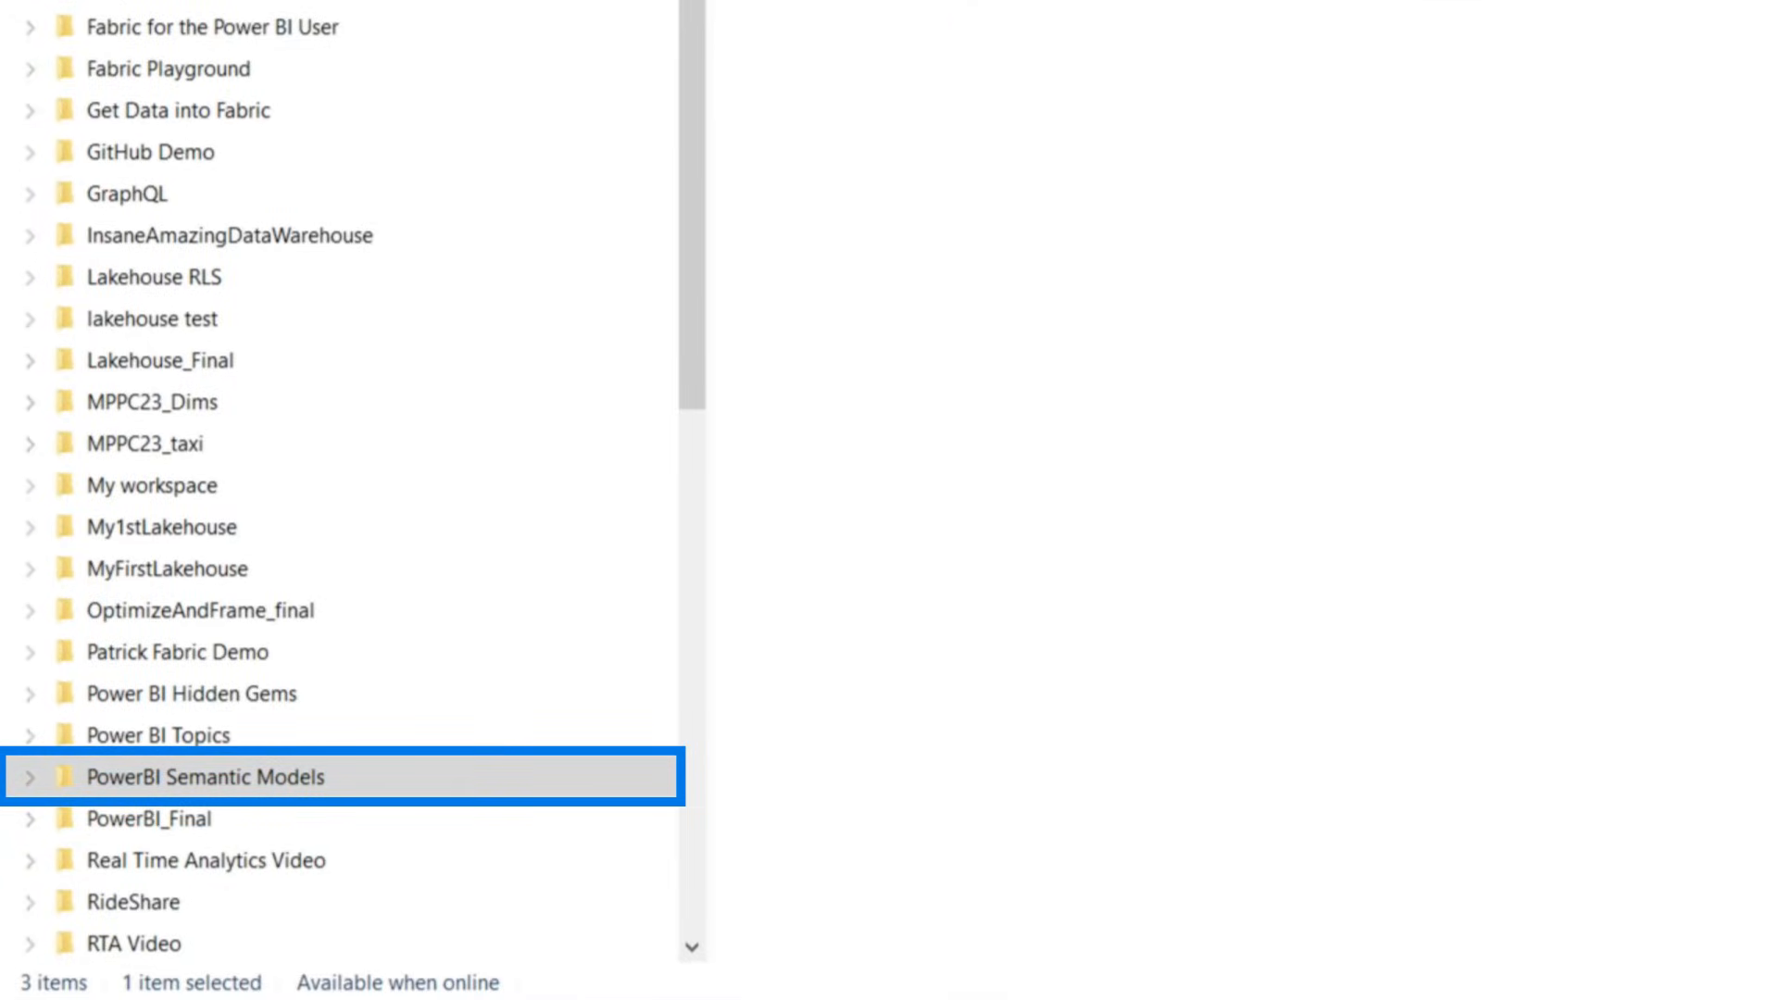
- Browse PowerBI Semantic Models > TheSemanticModel.SemanticModel > Tables and open the InternetSales folder
double_click(206, 776)
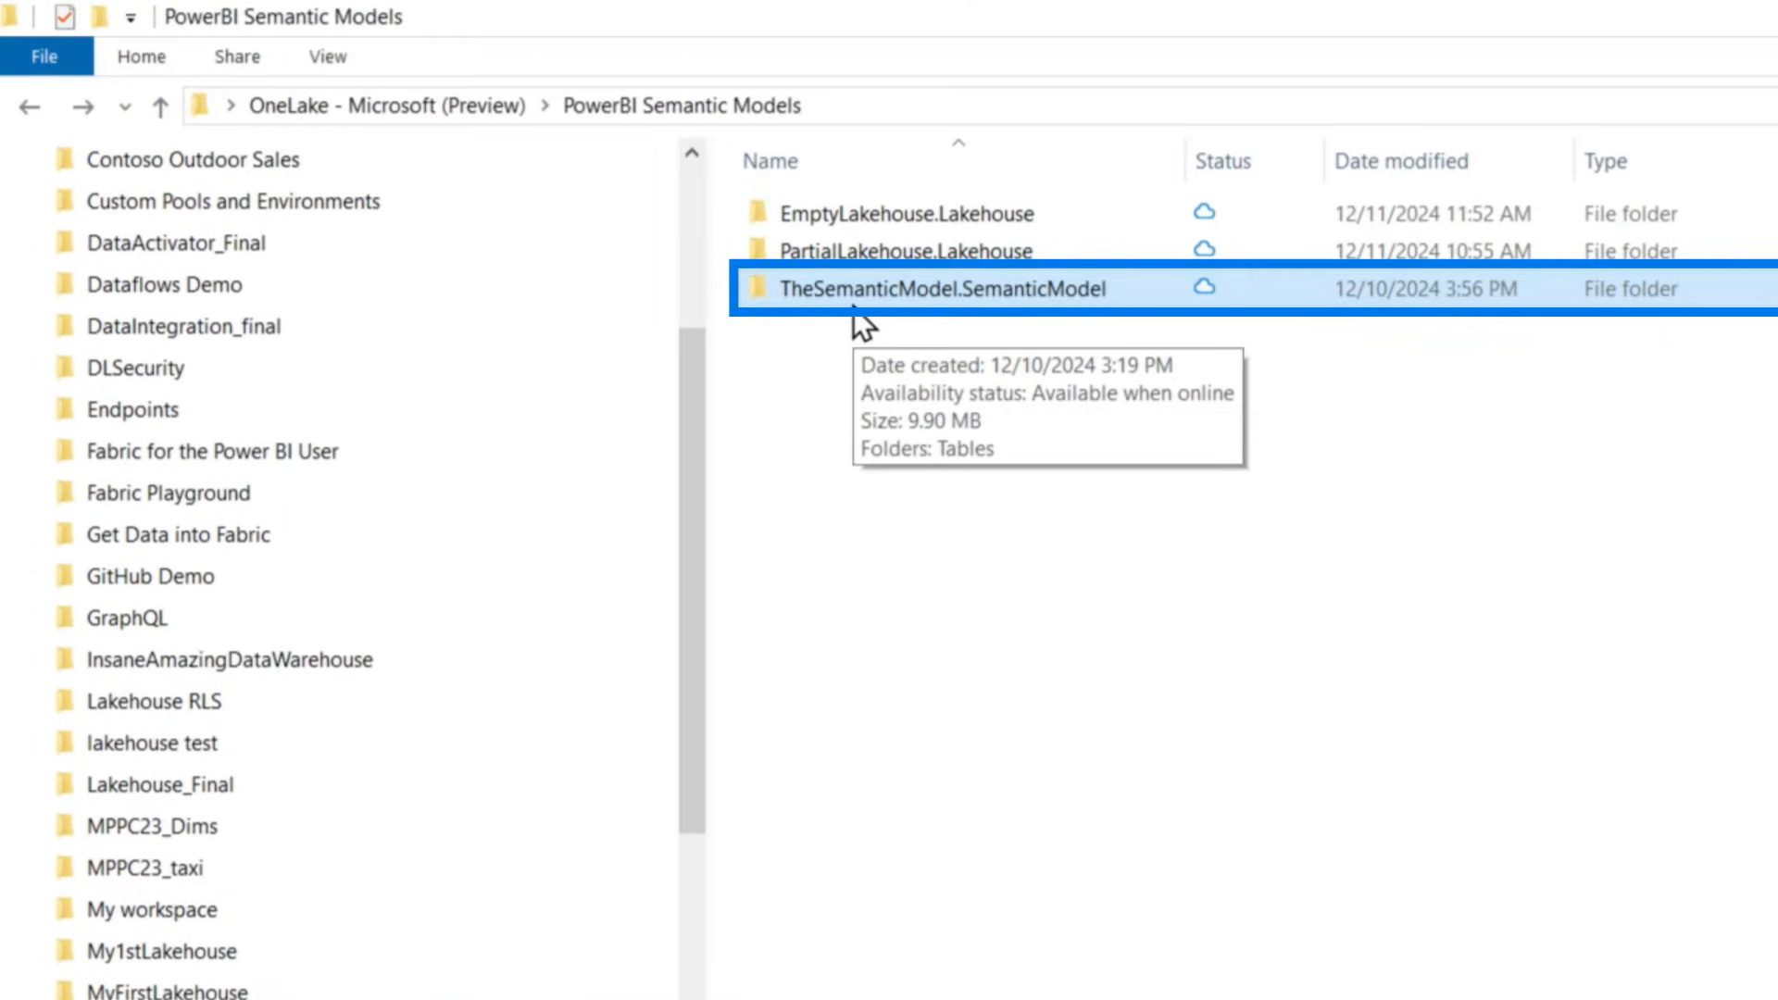
double_click(939, 287)
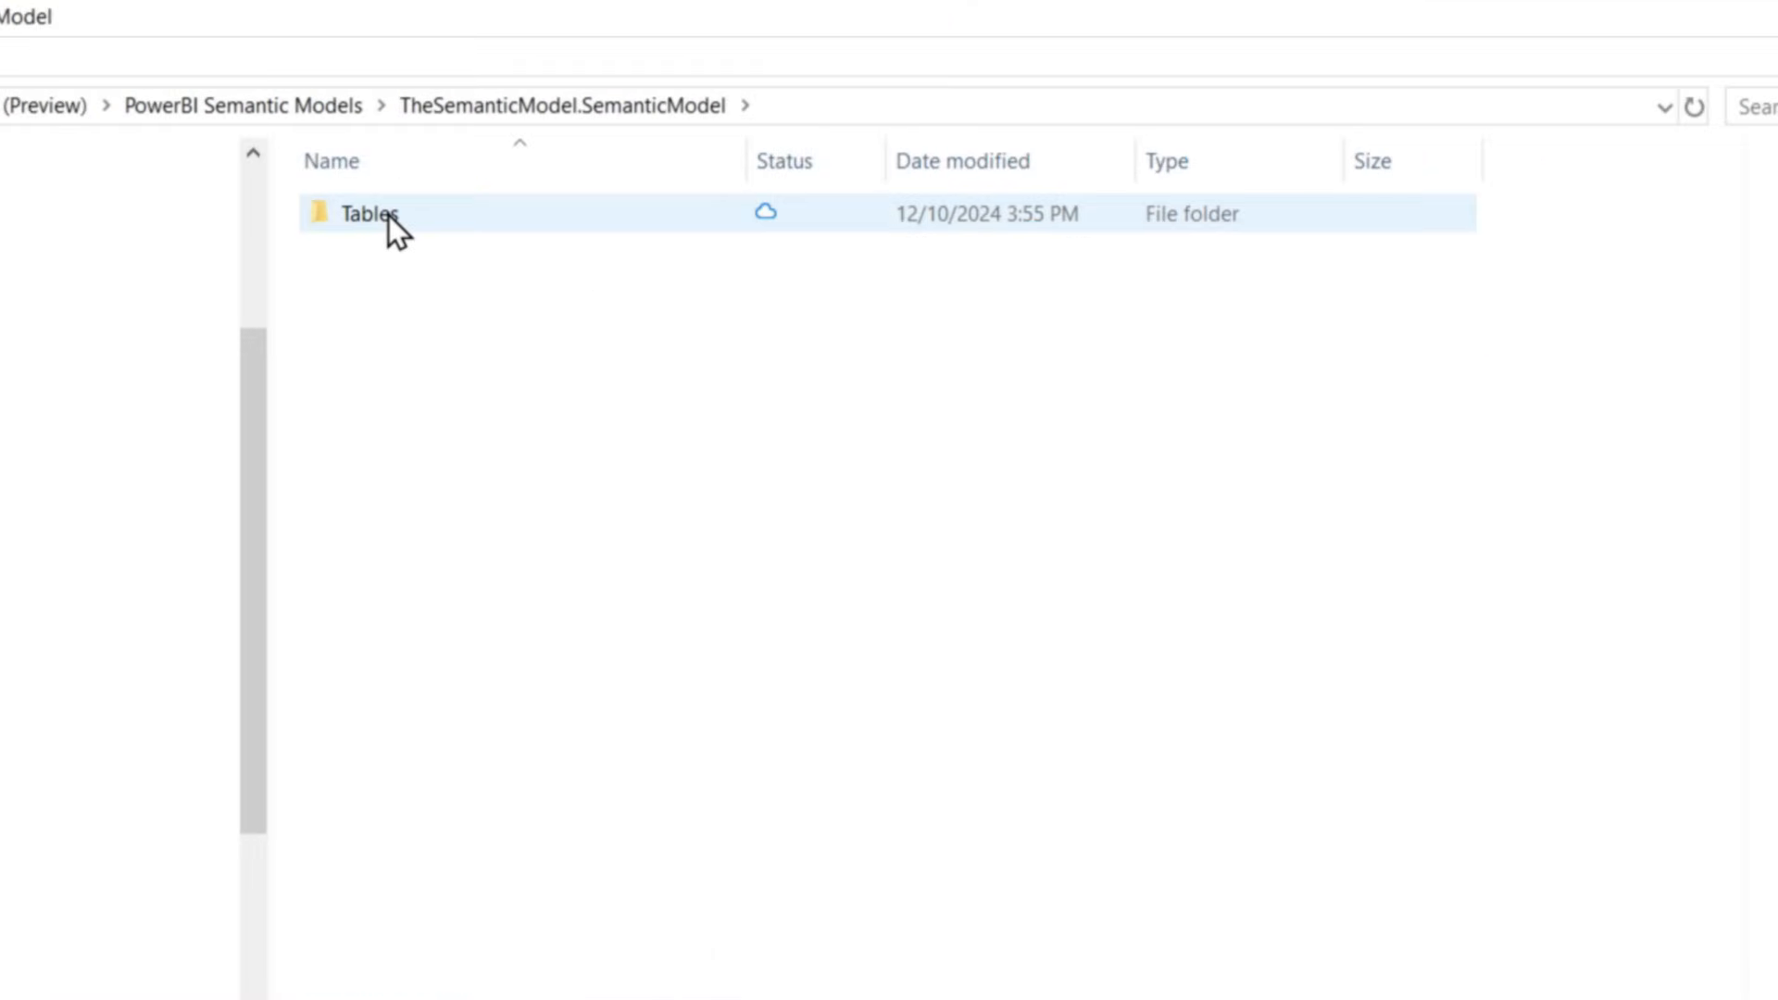
double_click(366, 213)
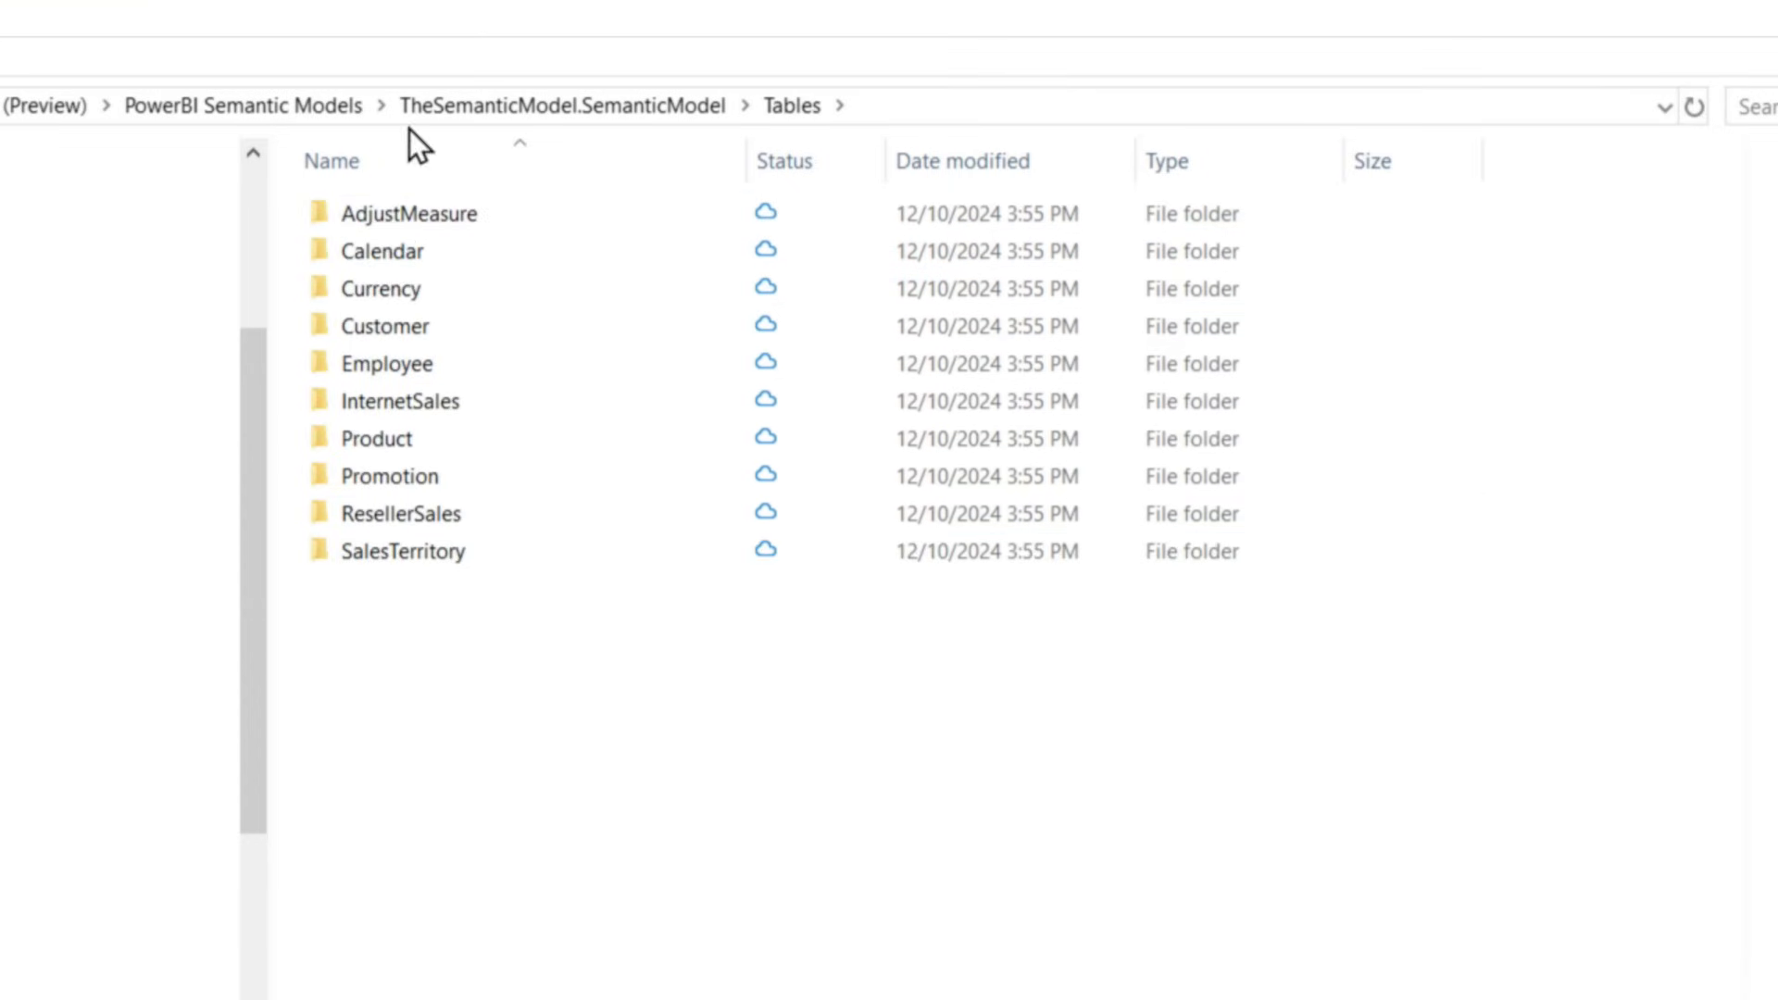
left_click(398, 400)
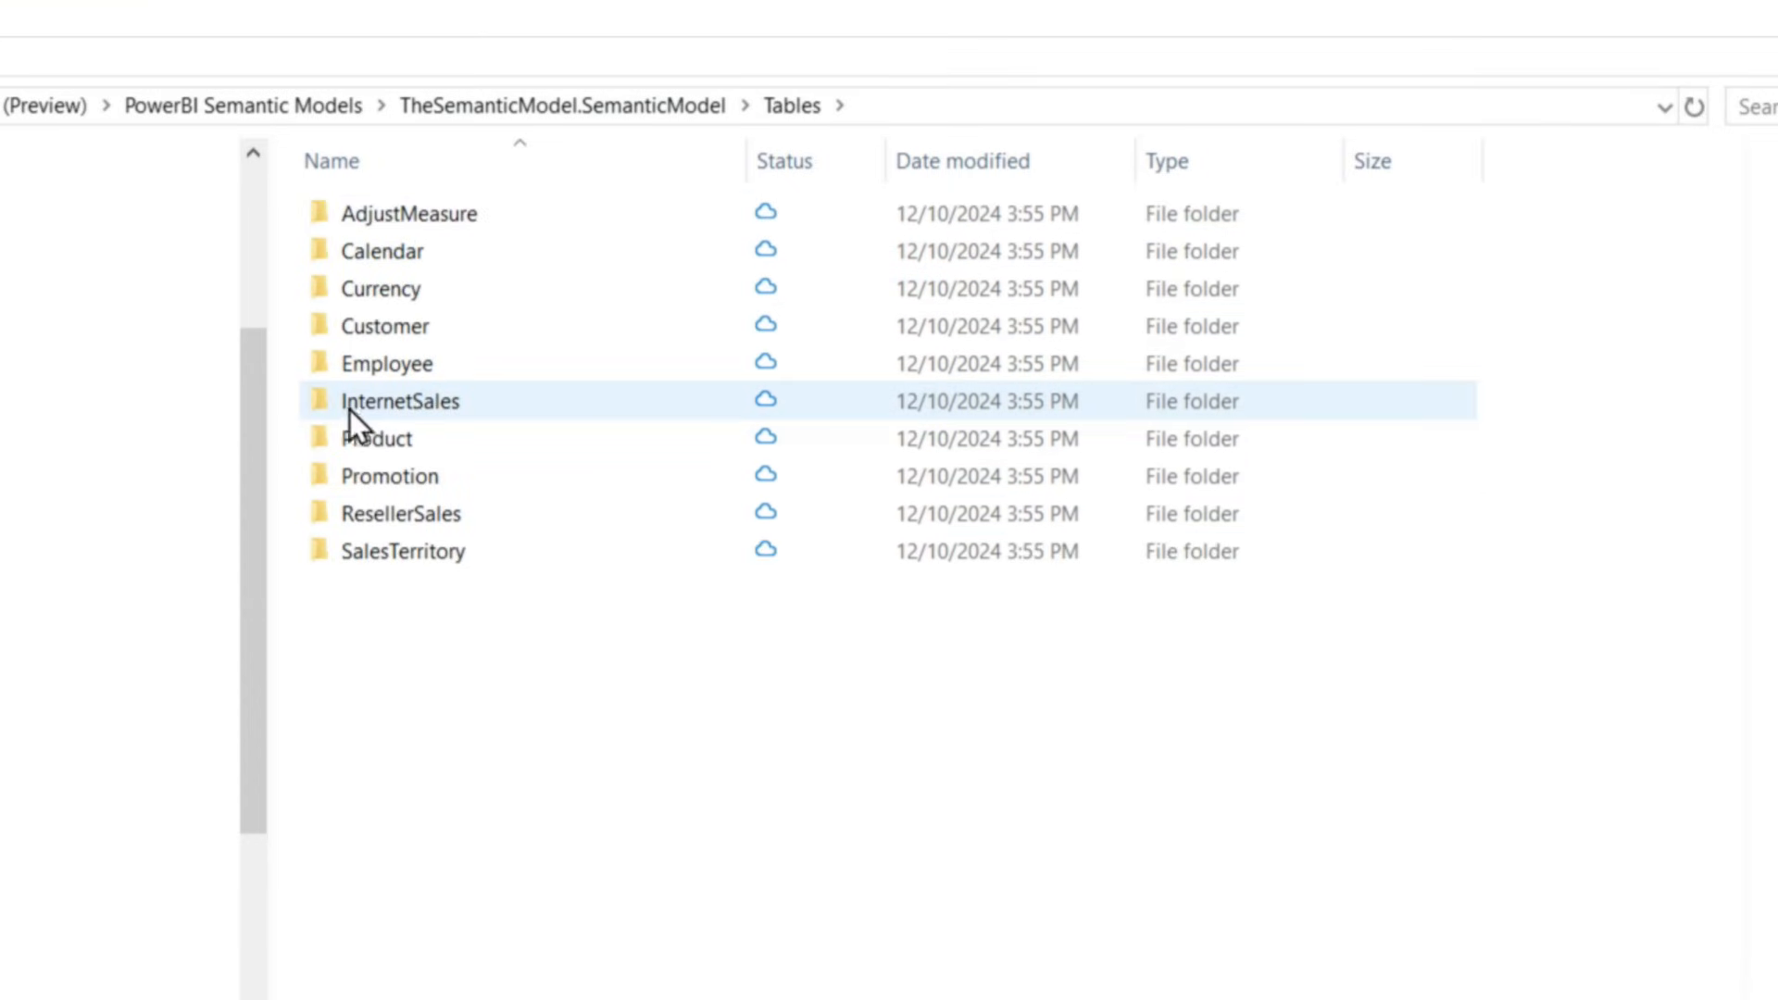
double_click(400, 400)
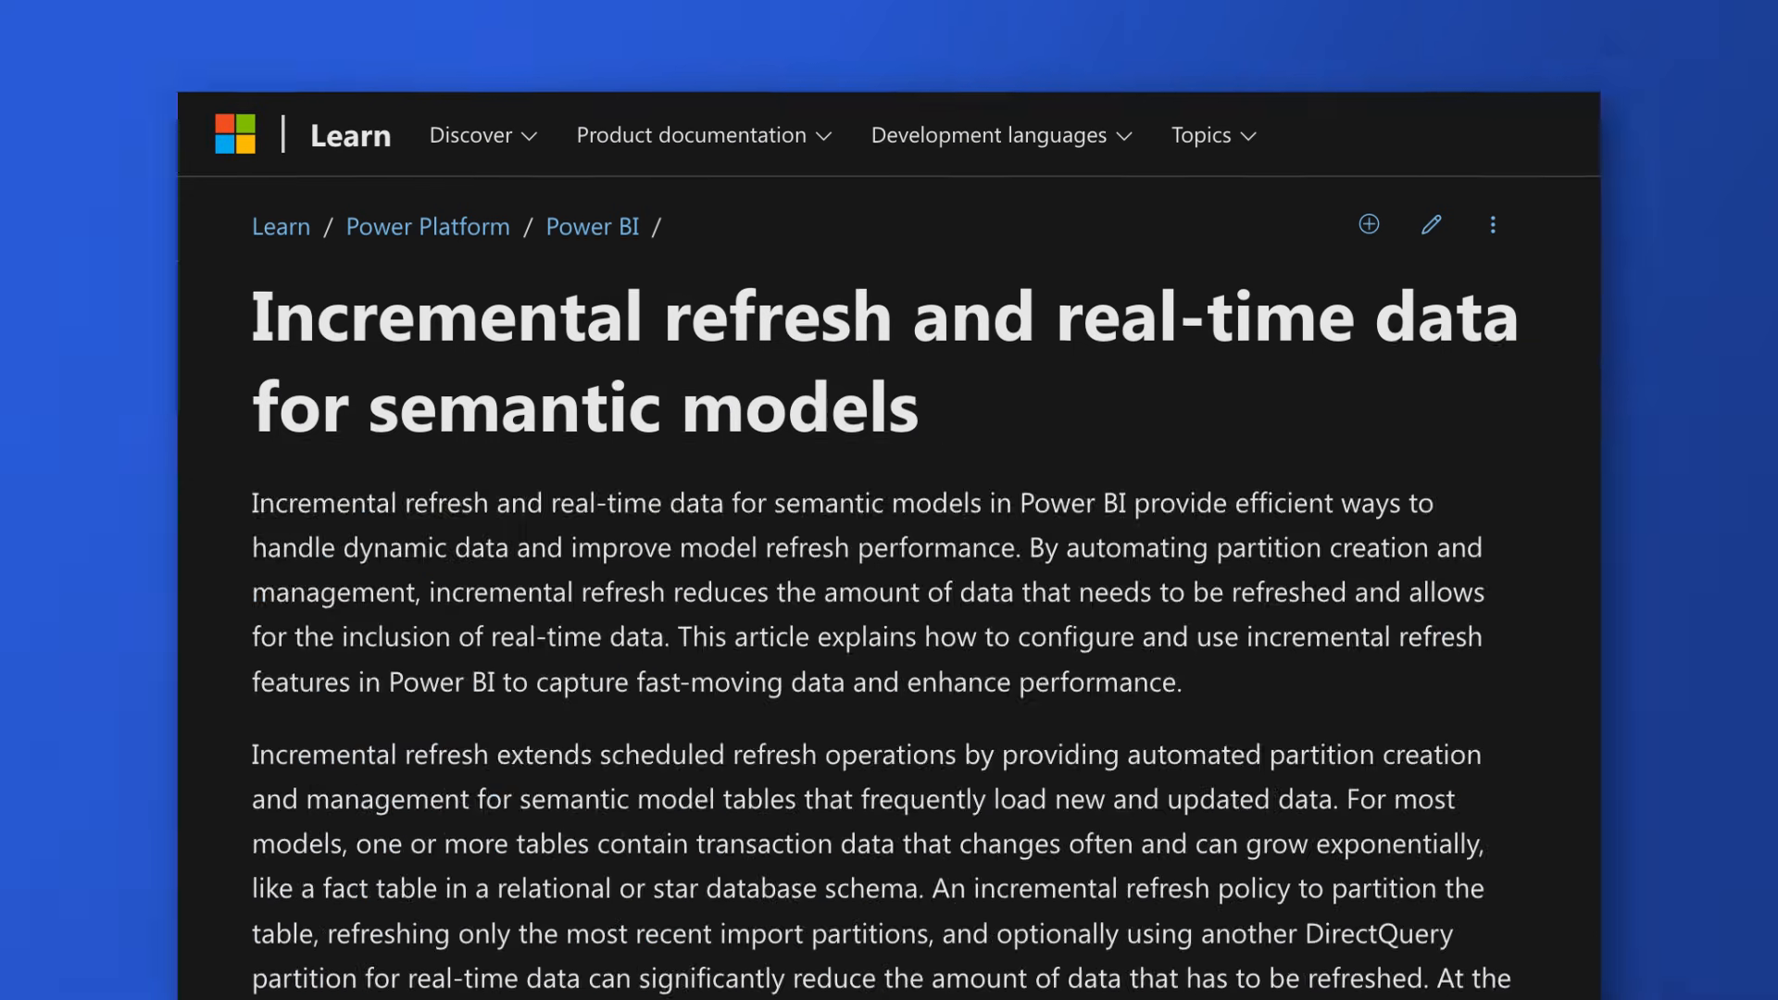
- Scroll through the Microsoft Learn incremental refresh article
scroll("down", 3)
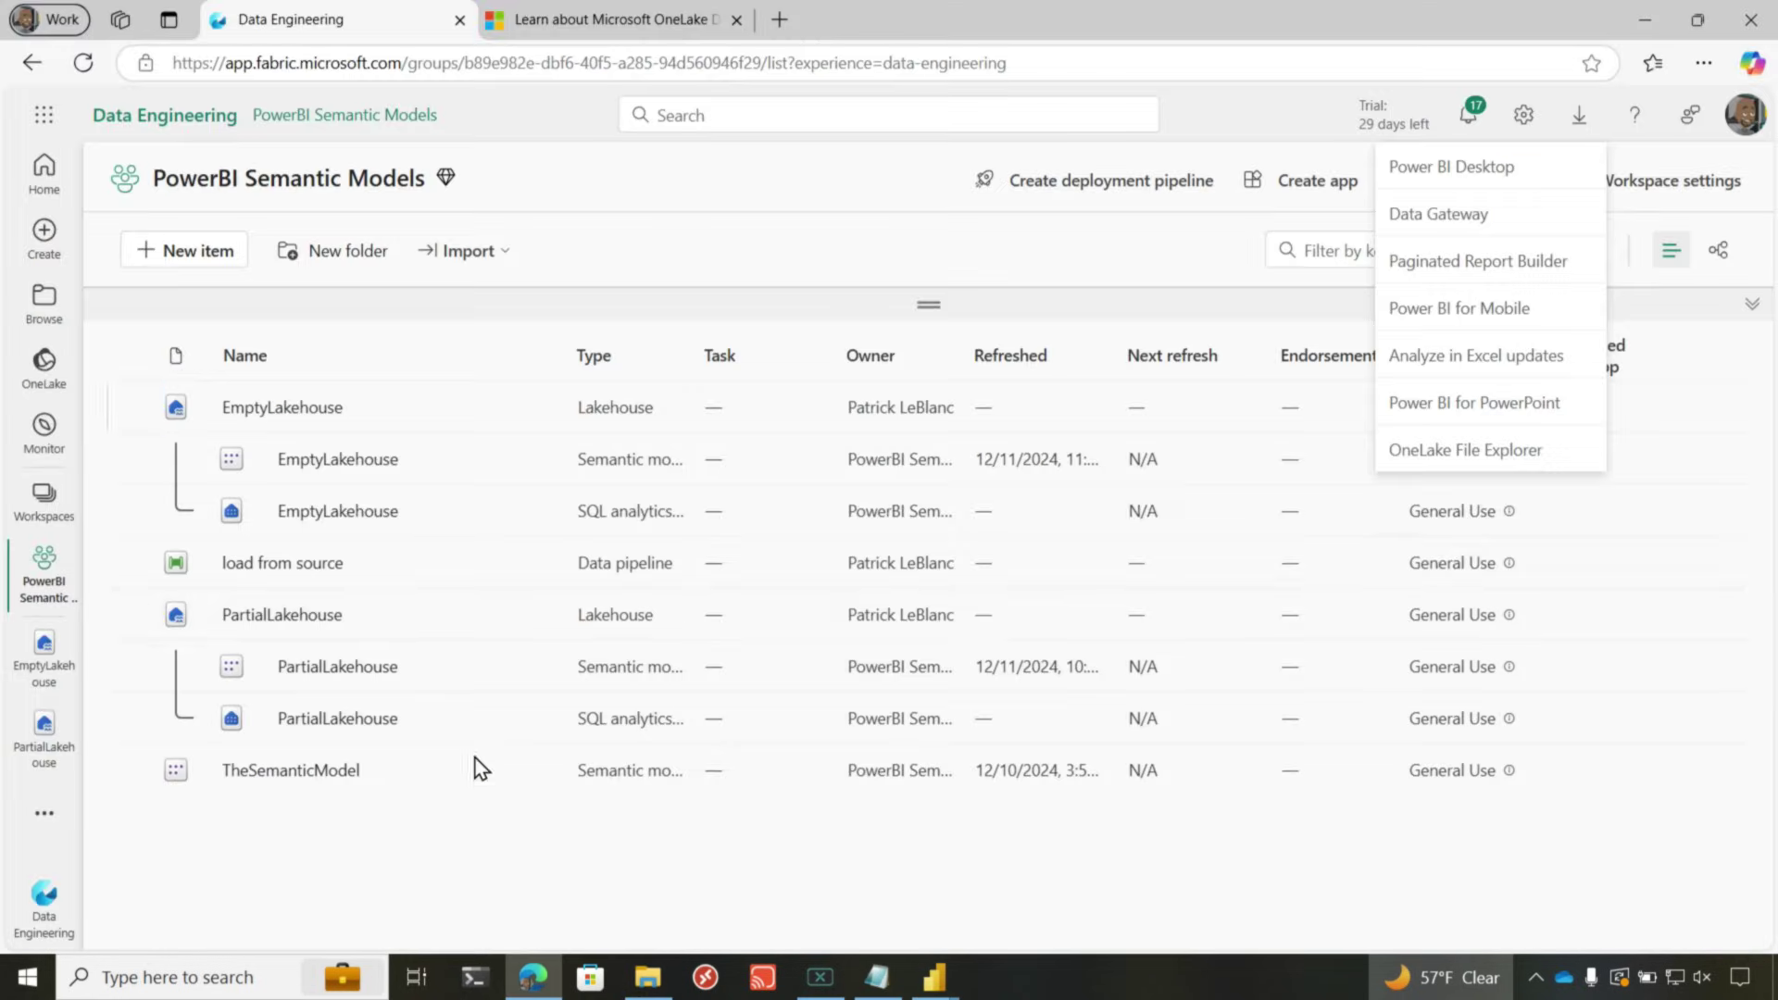
mouse_move(296, 414)
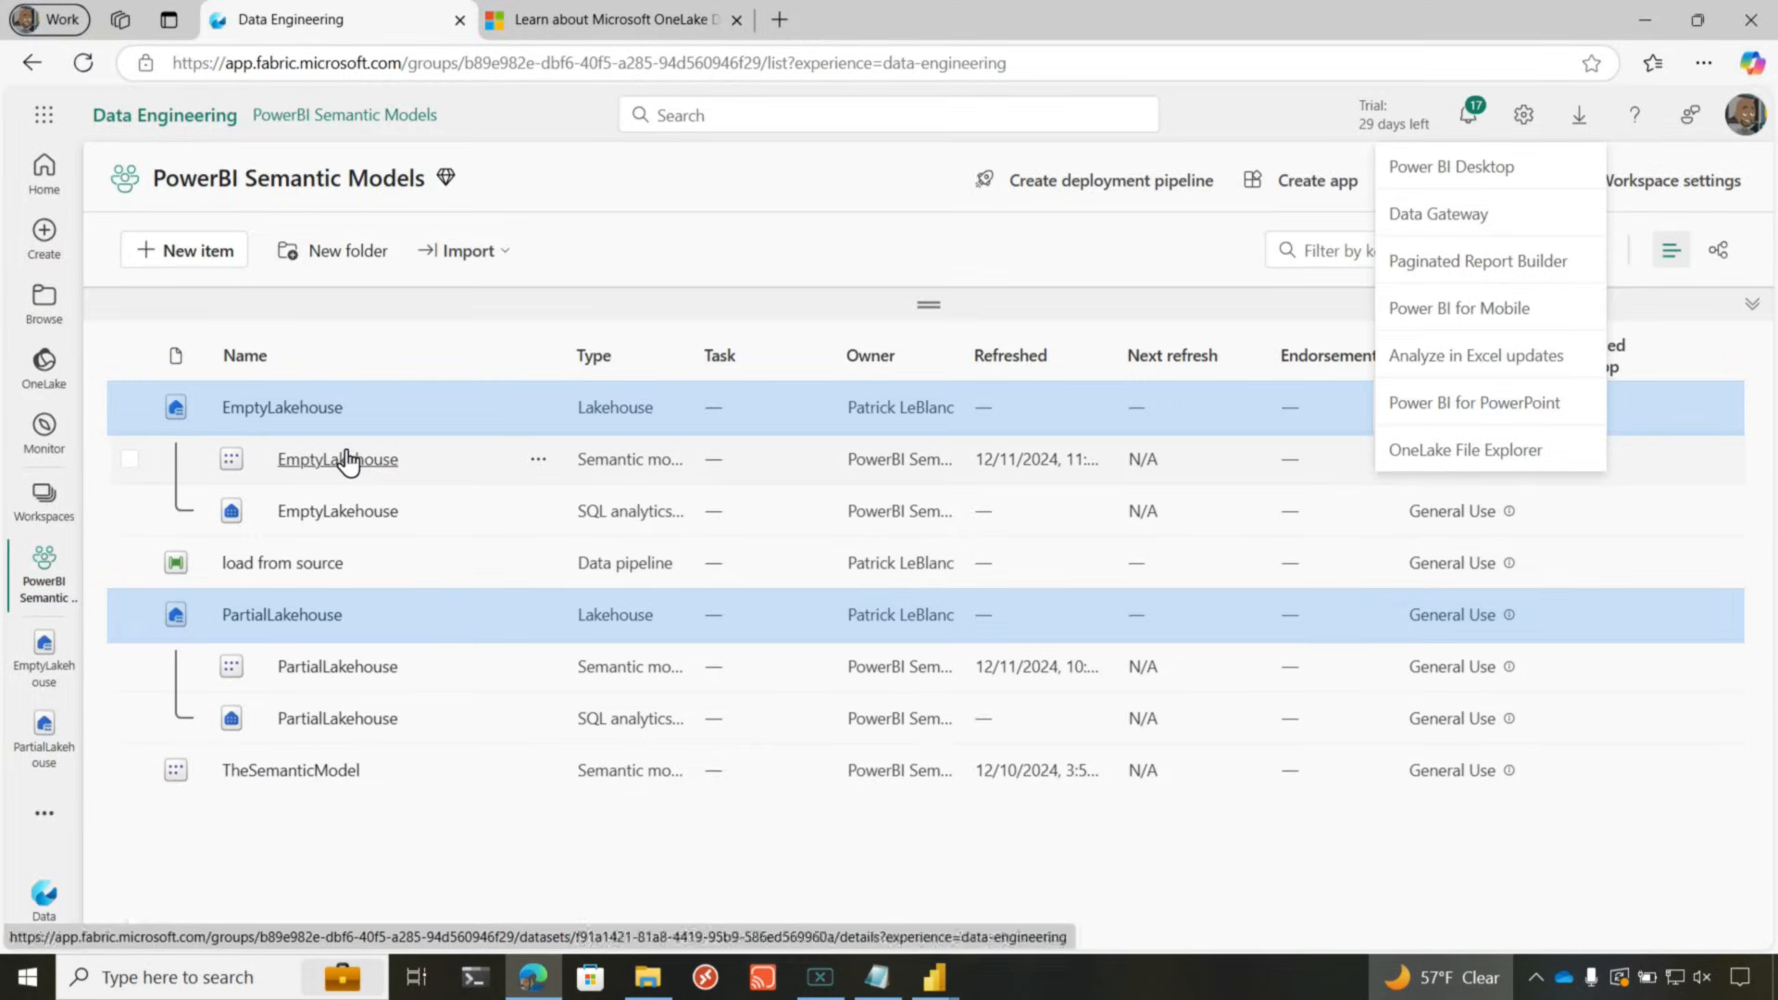
- Open the PartialLakehouse lakehouse from the workspace item list
left_click(282, 614)
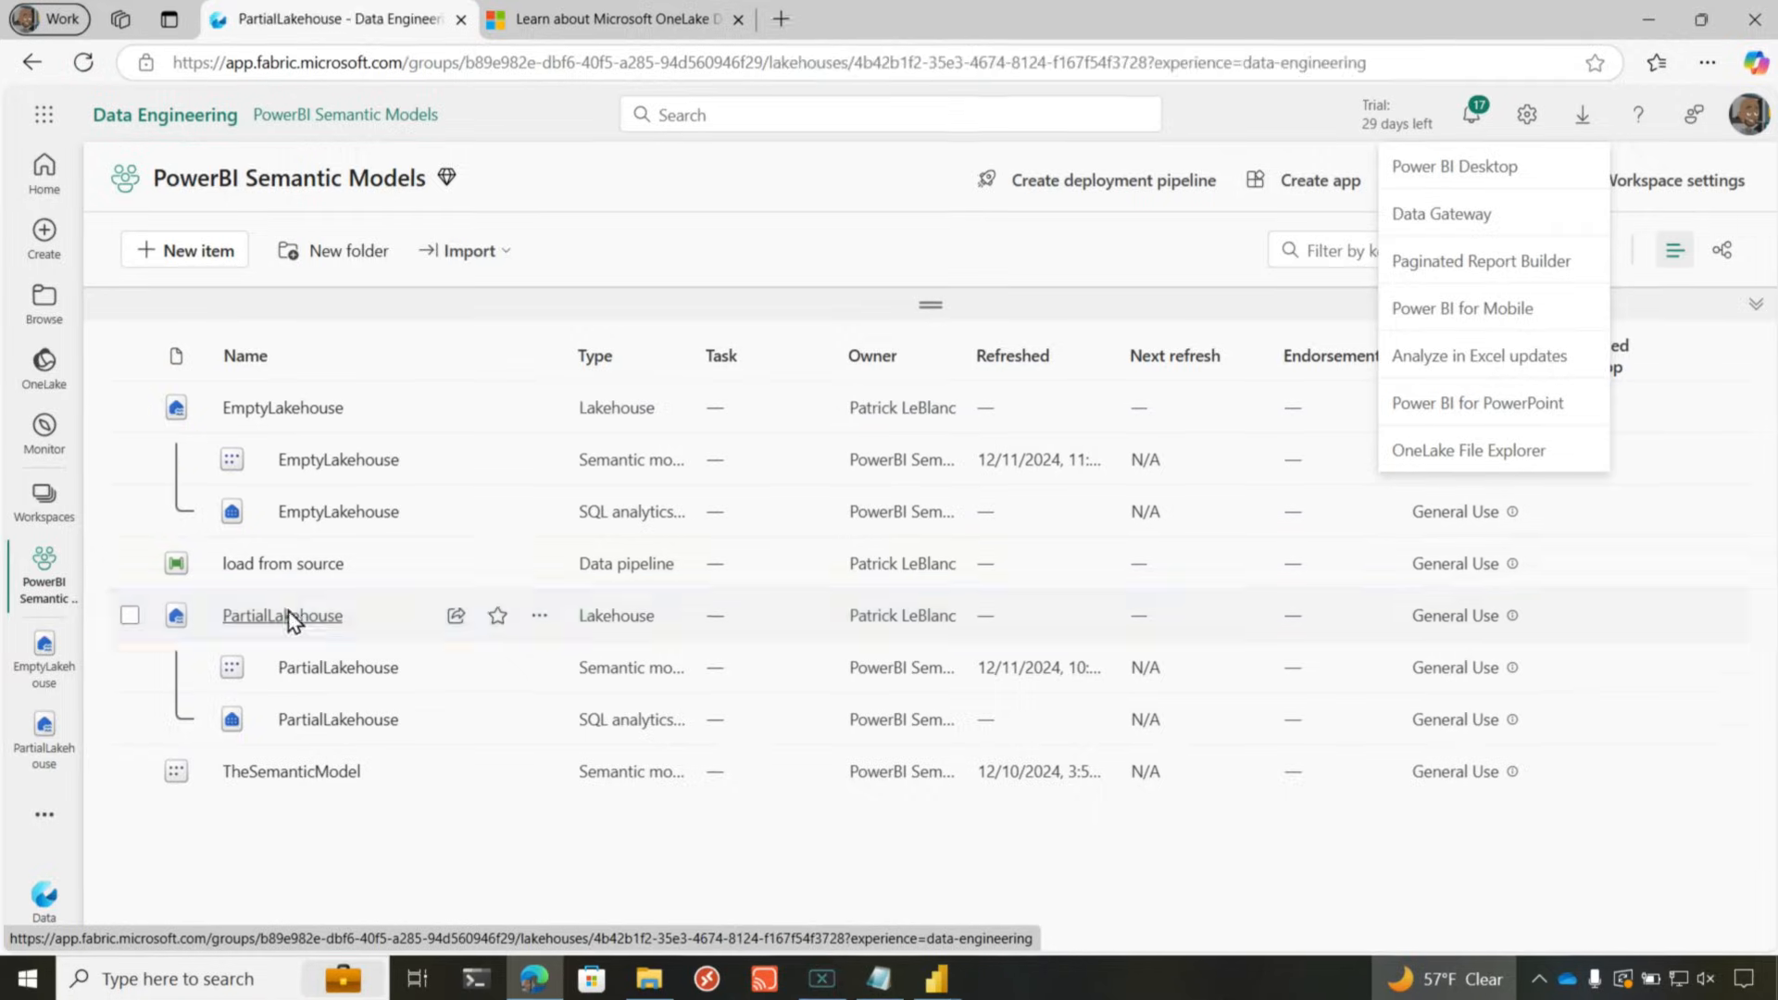
left_click(282, 615)
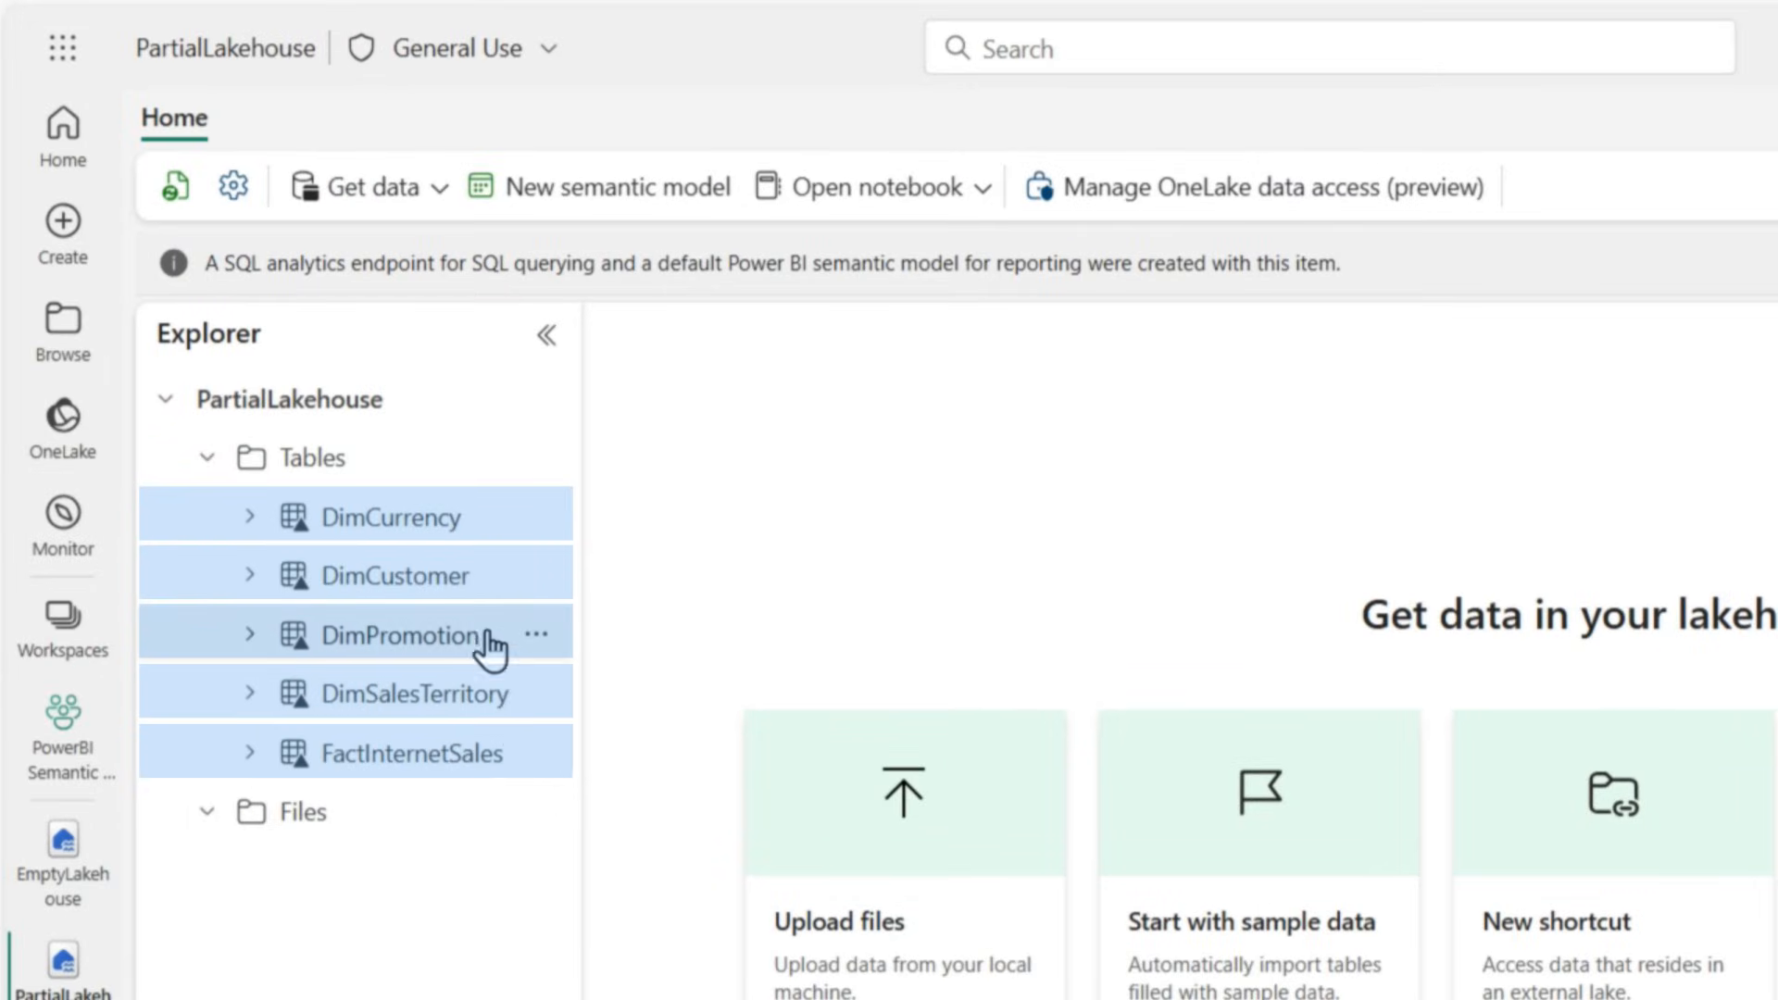
mouse_move(480, 861)
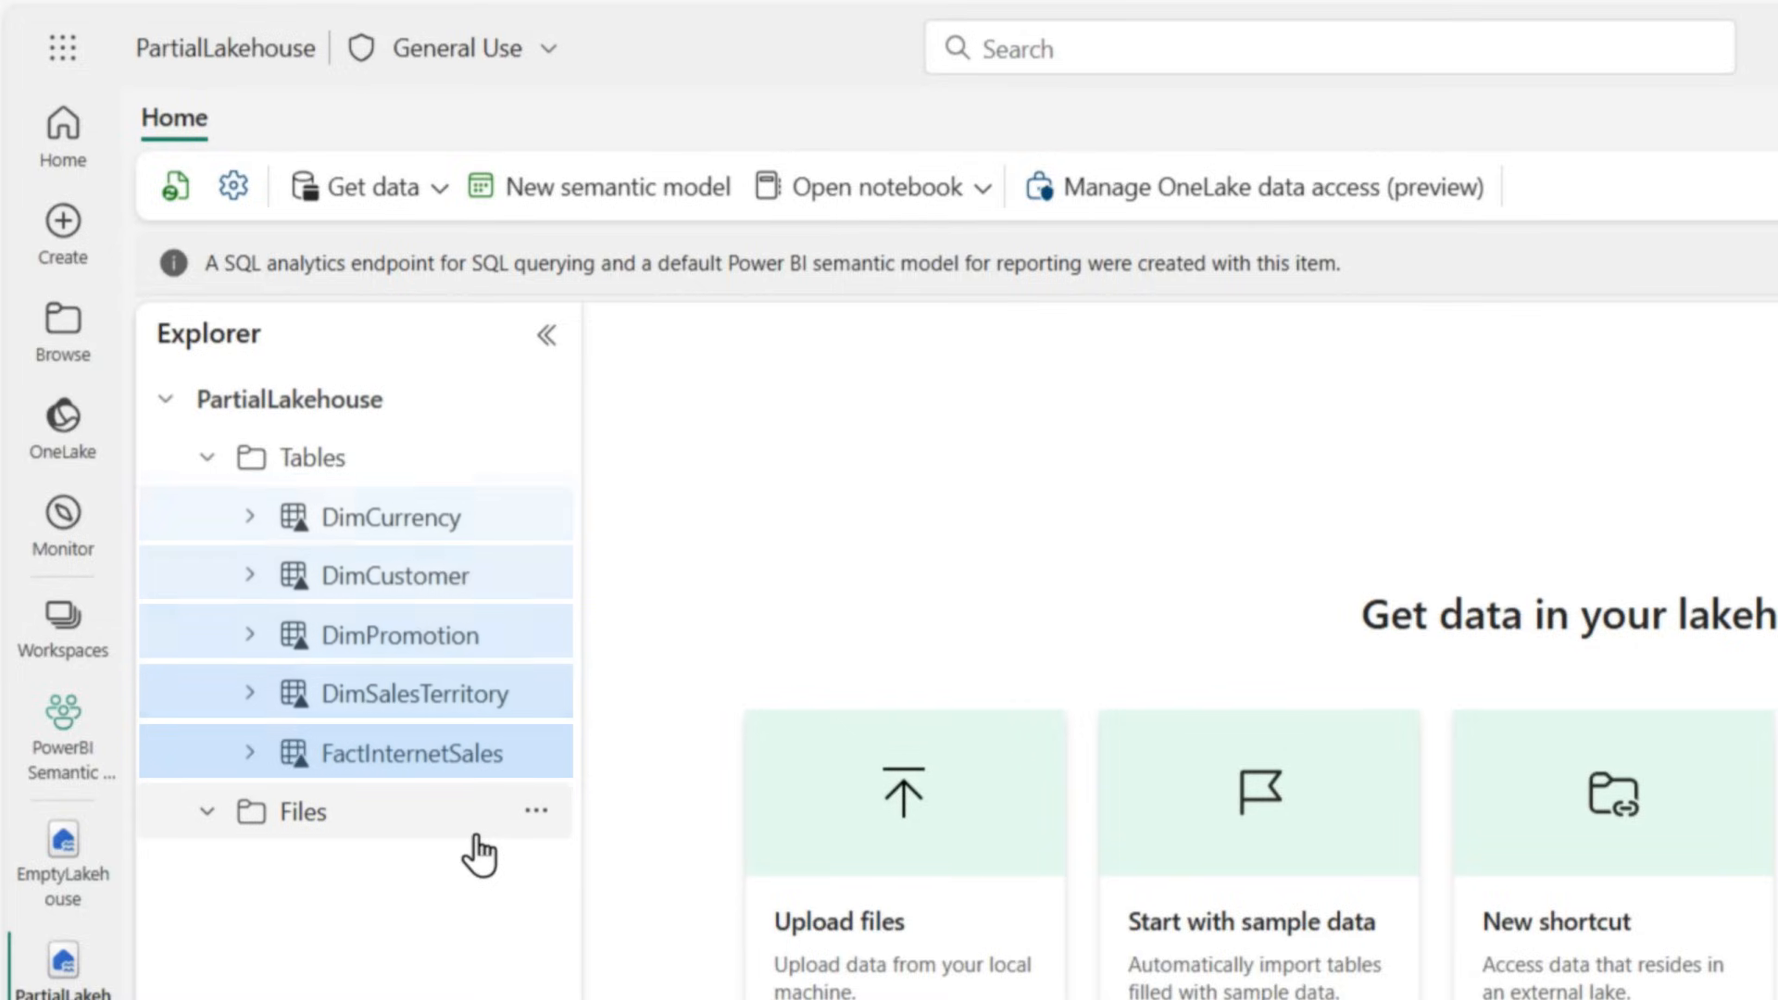
mouse_move(382, 622)
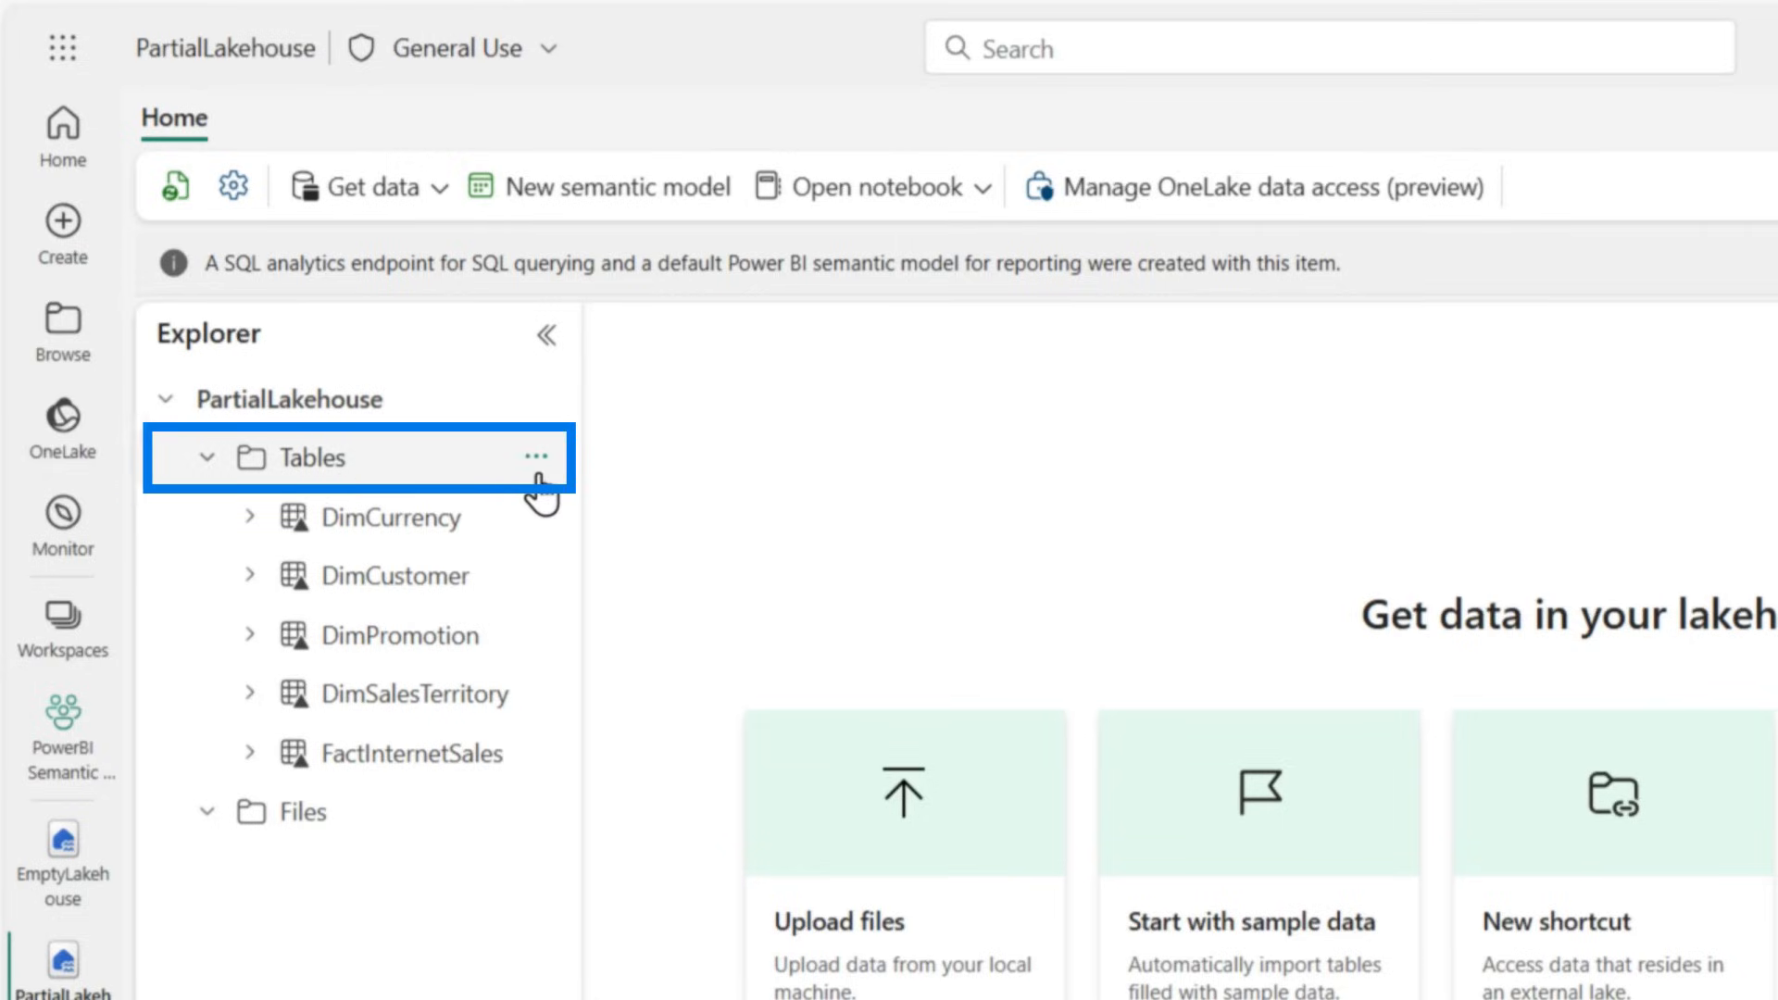
- Create a OneLake shortcut to TheSemanticModel's Product table under PartialLakehouse Tables and view it
left_click(1618, 813)
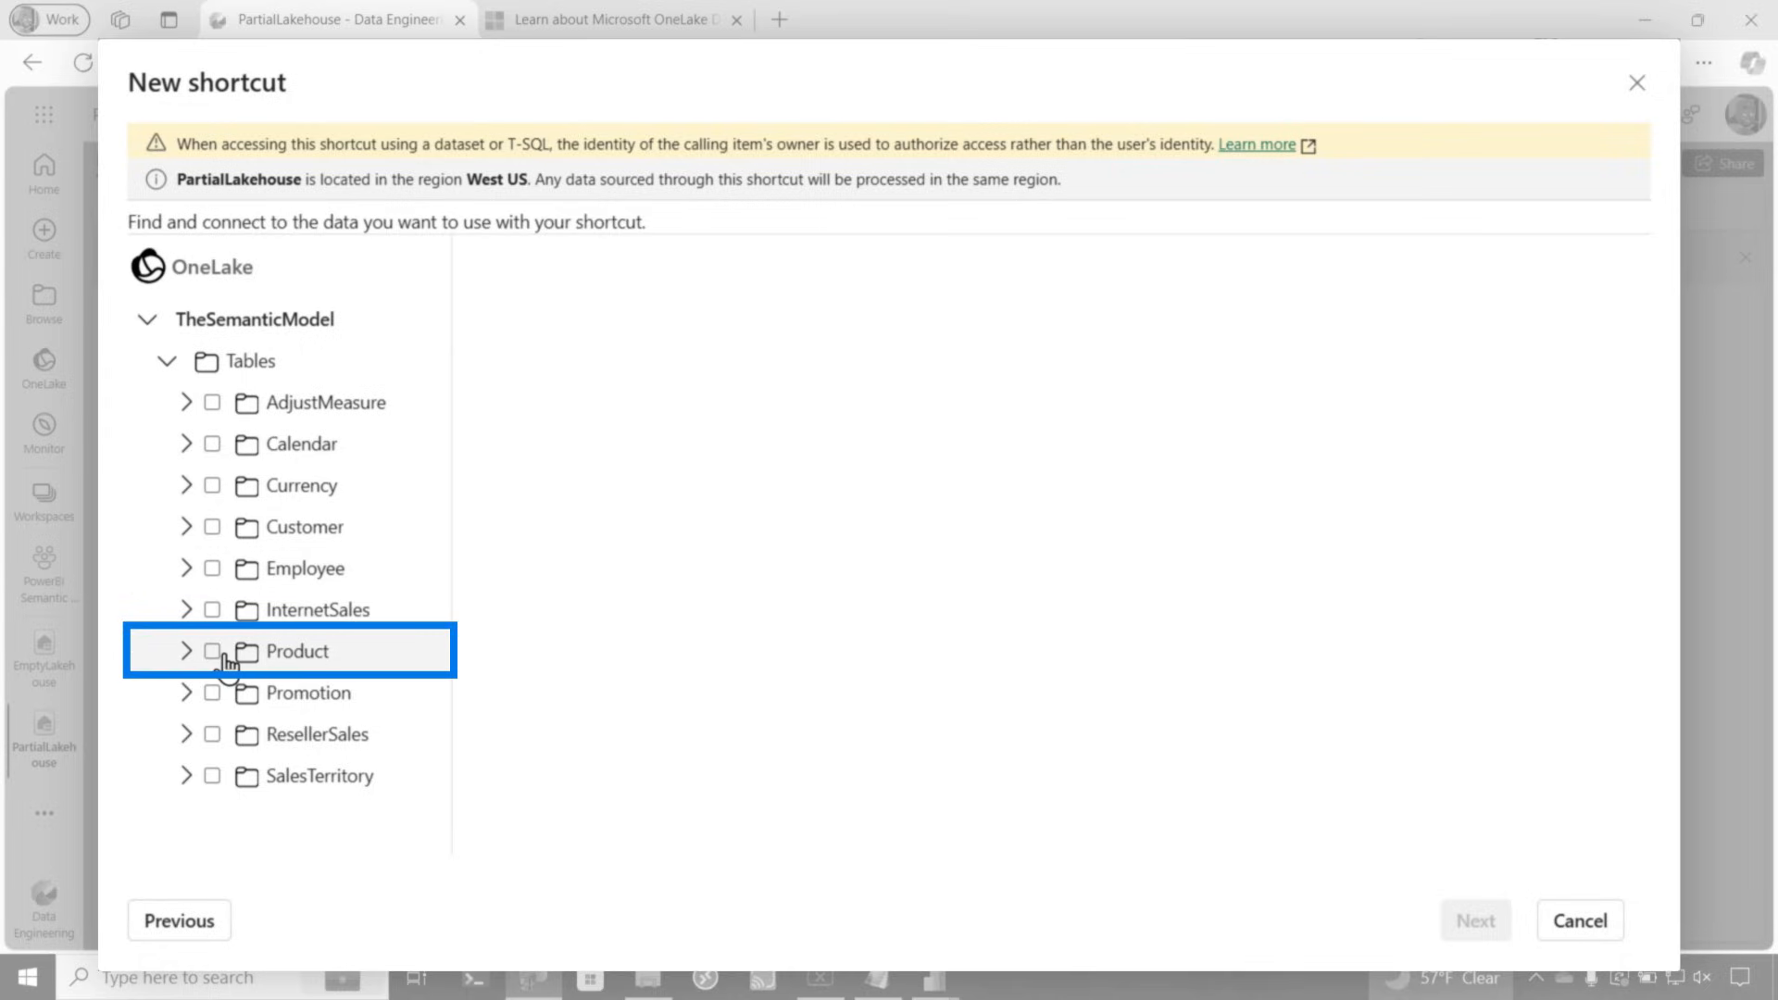
left_click(1470, 920)
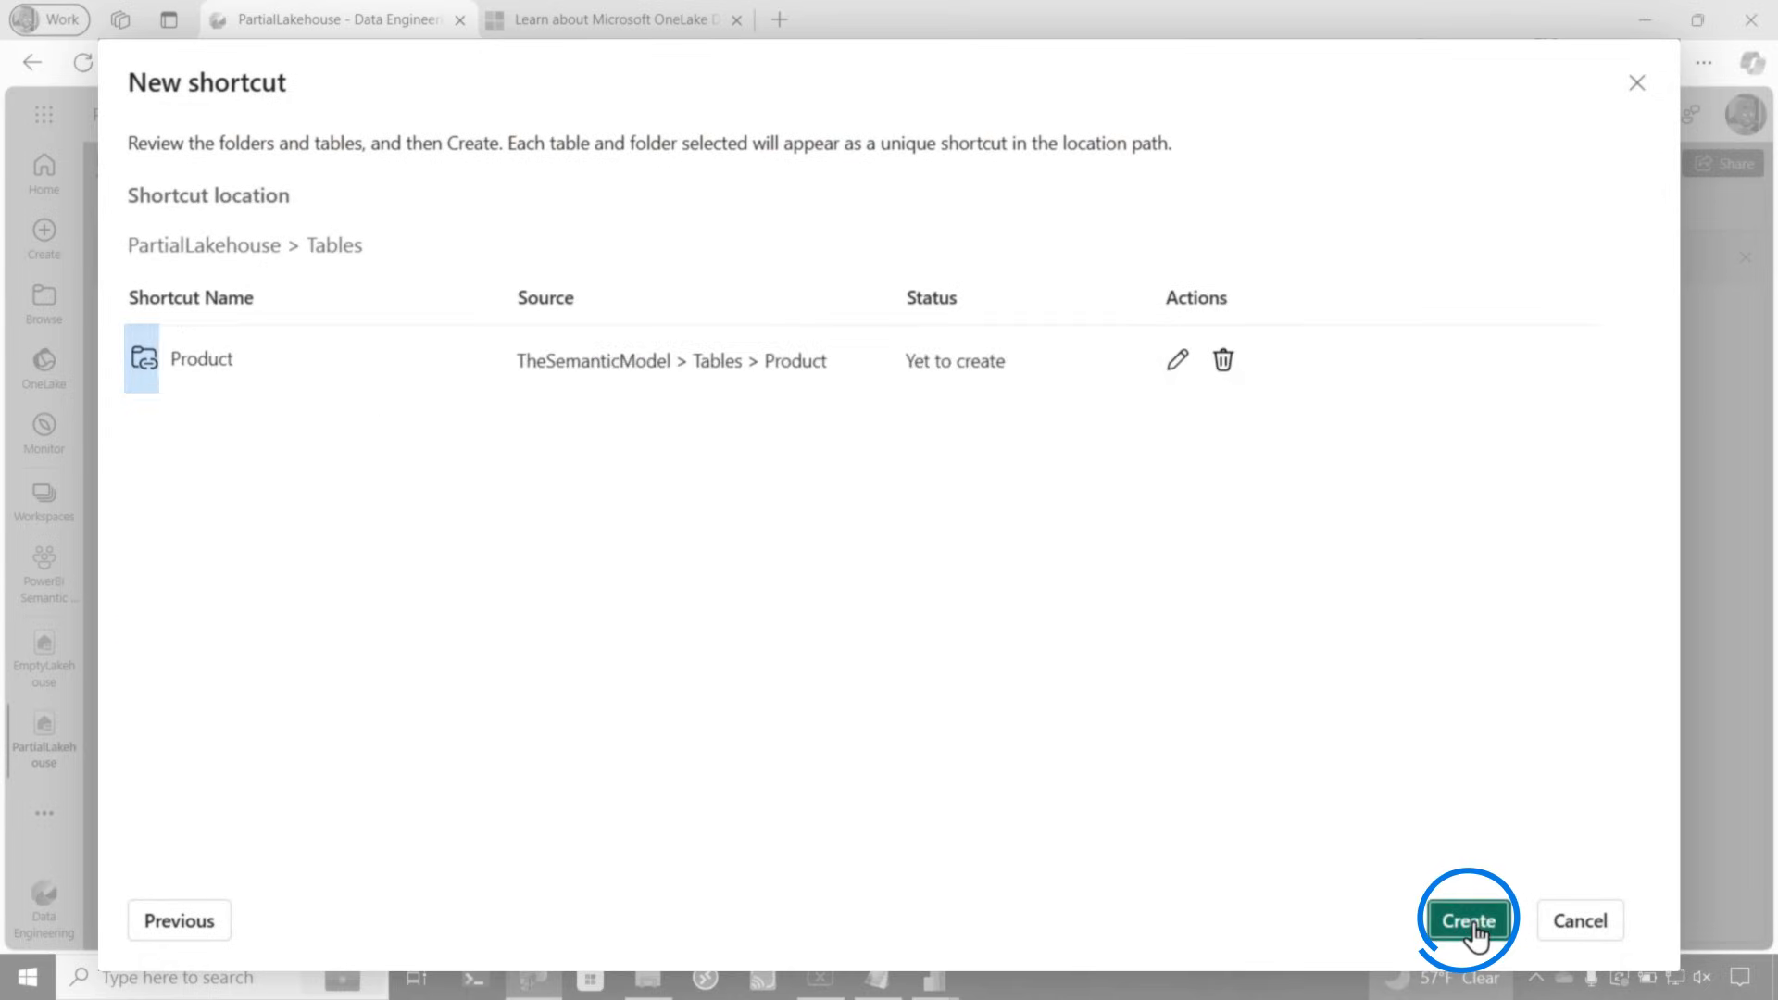
left_click(1173, 359)
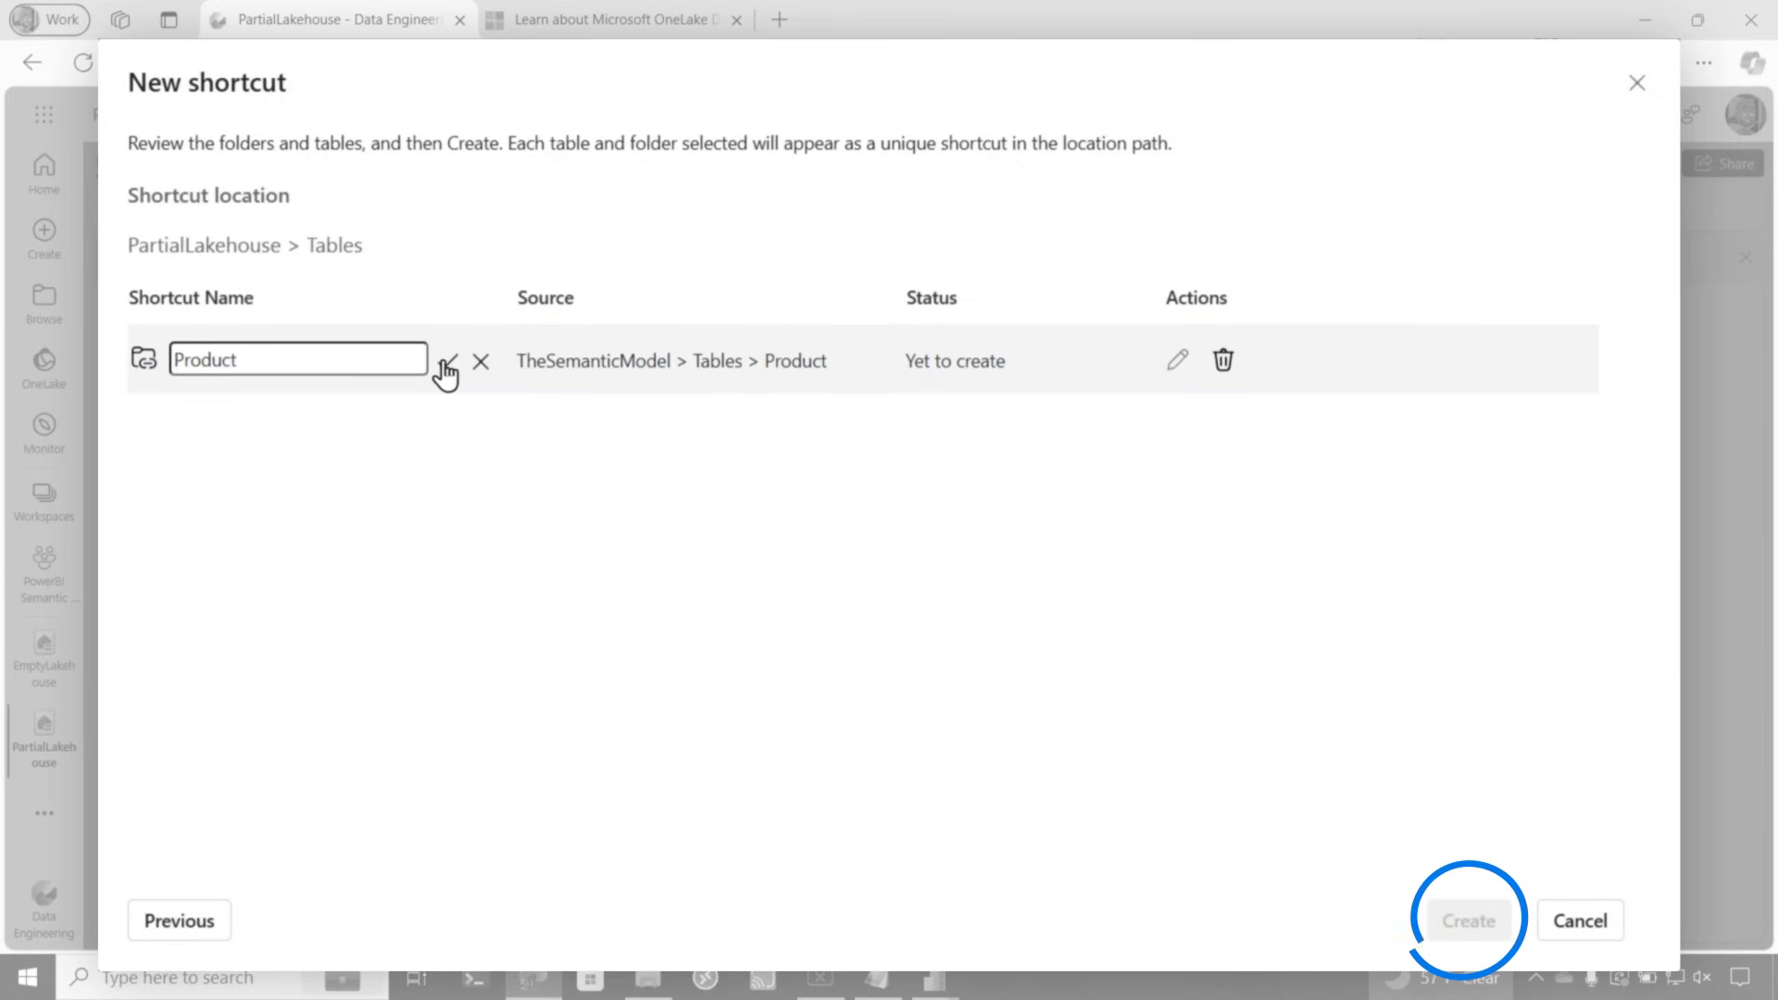
left_click(1468, 918)
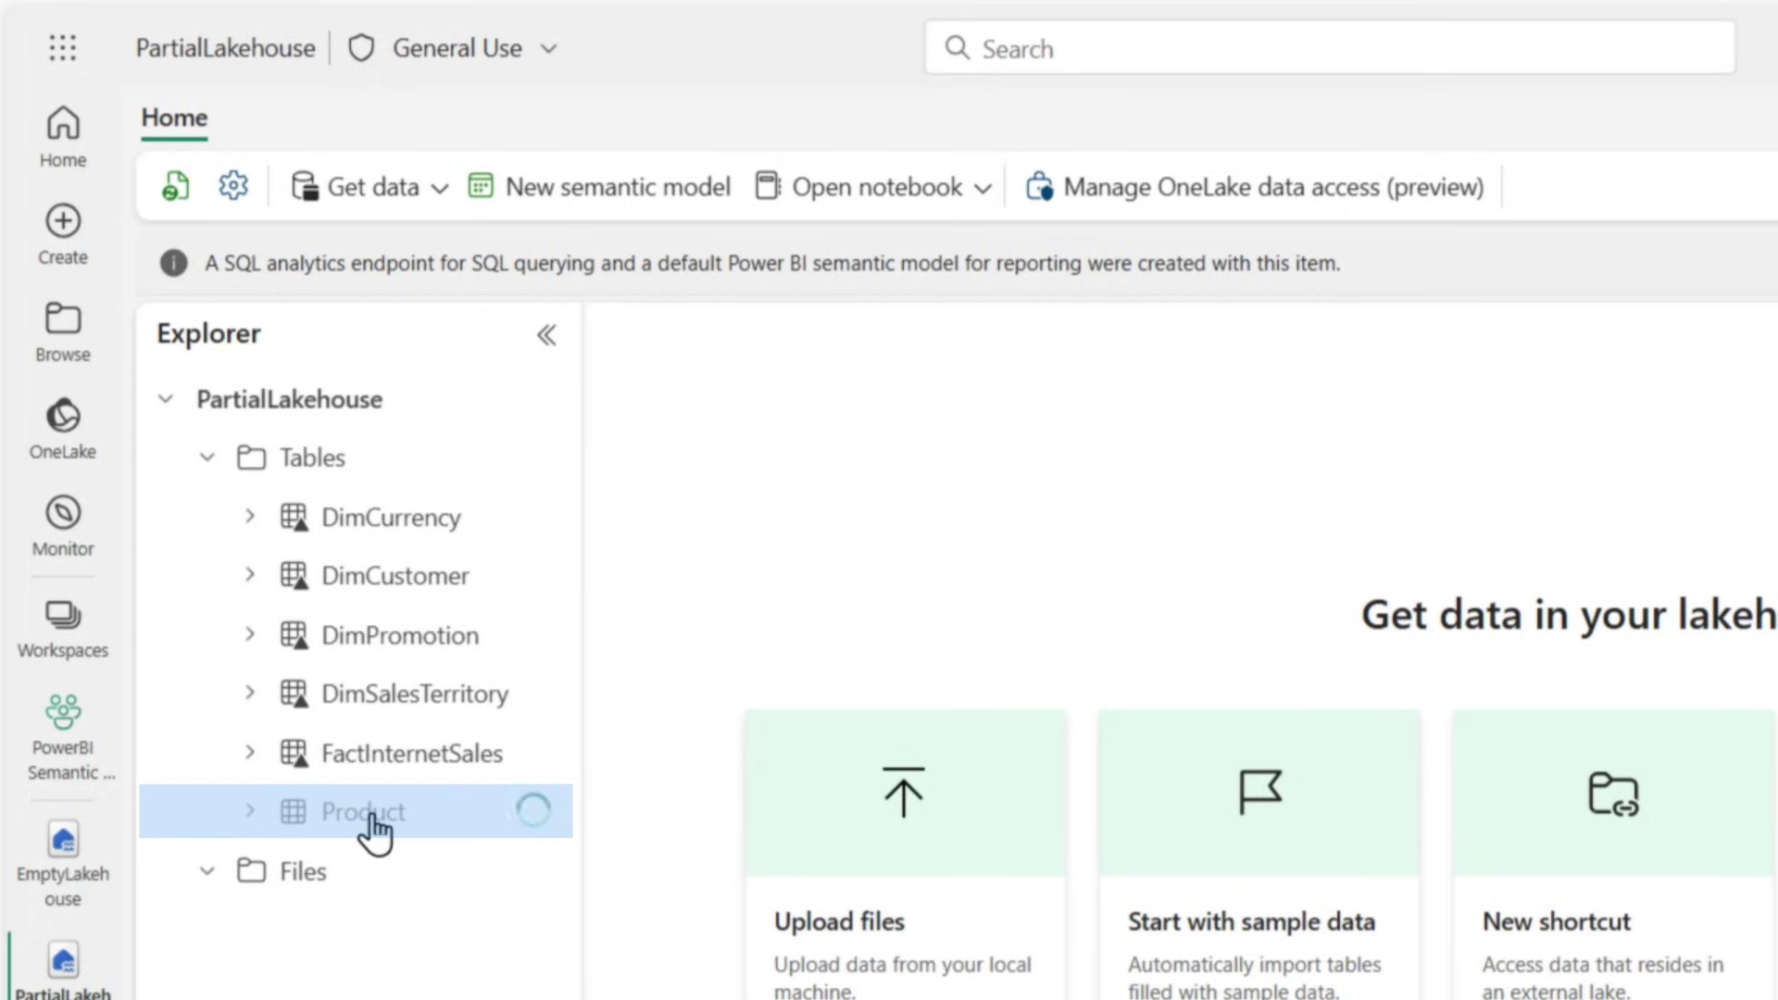
left_click(293, 813)
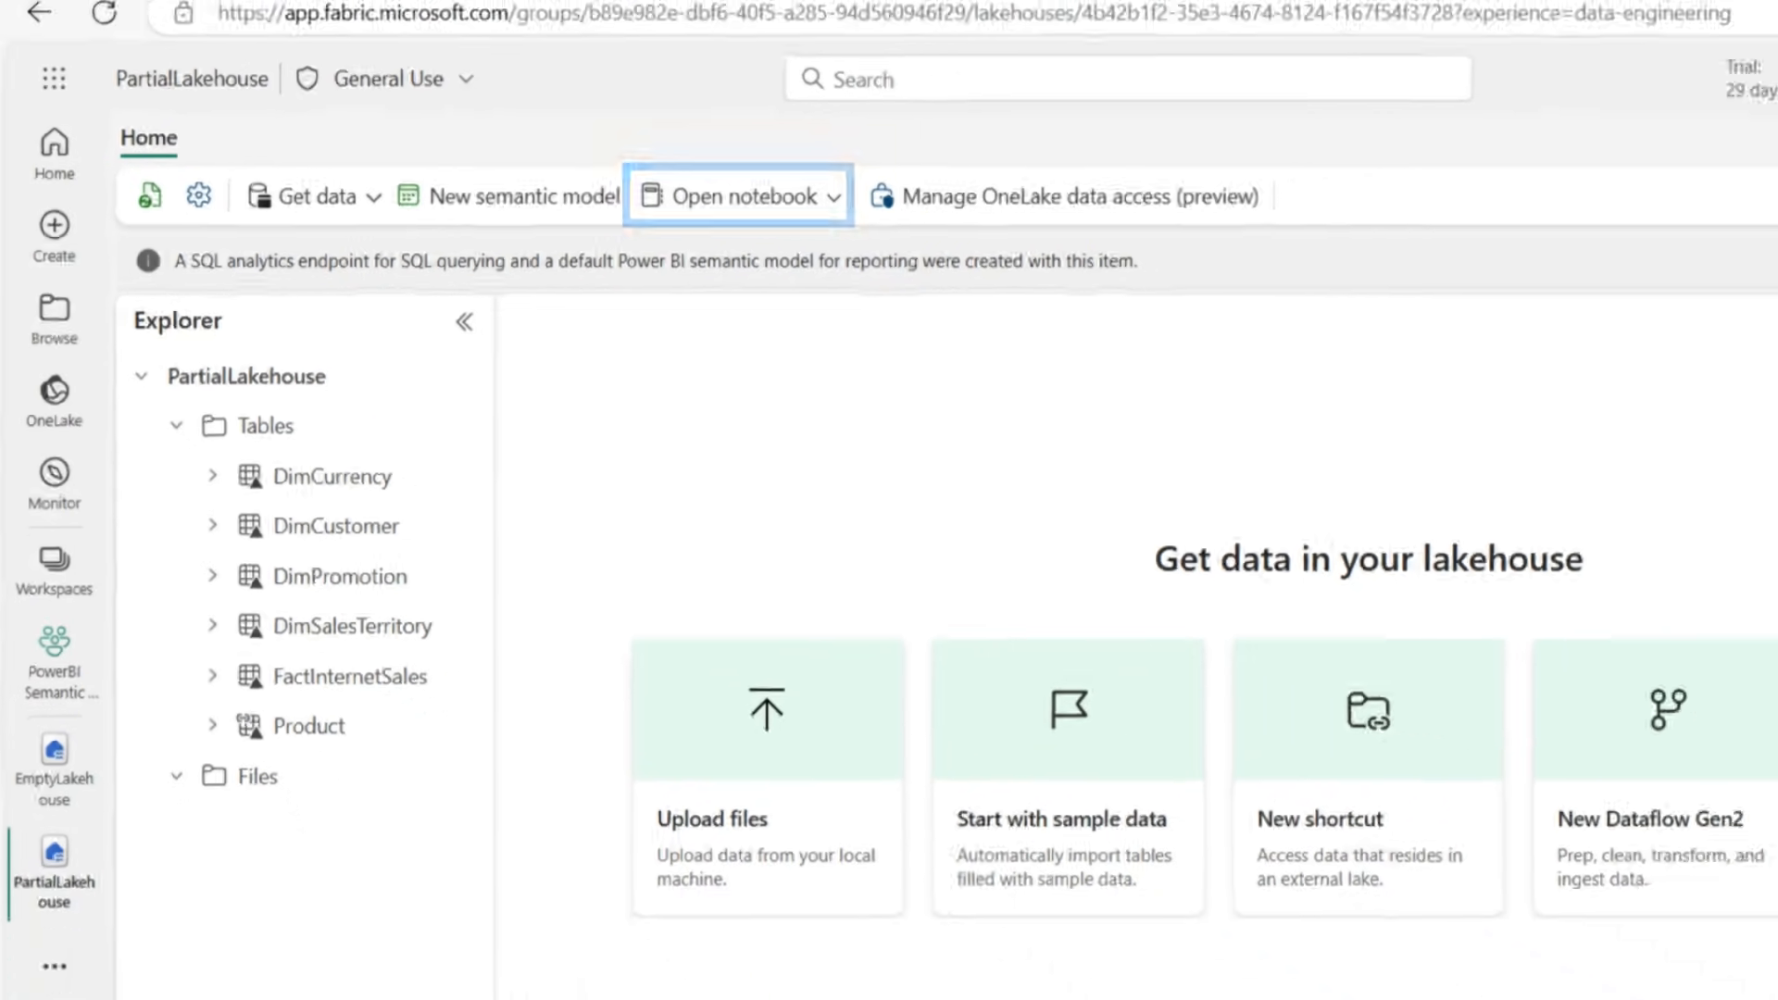
left_click(1605, 163)
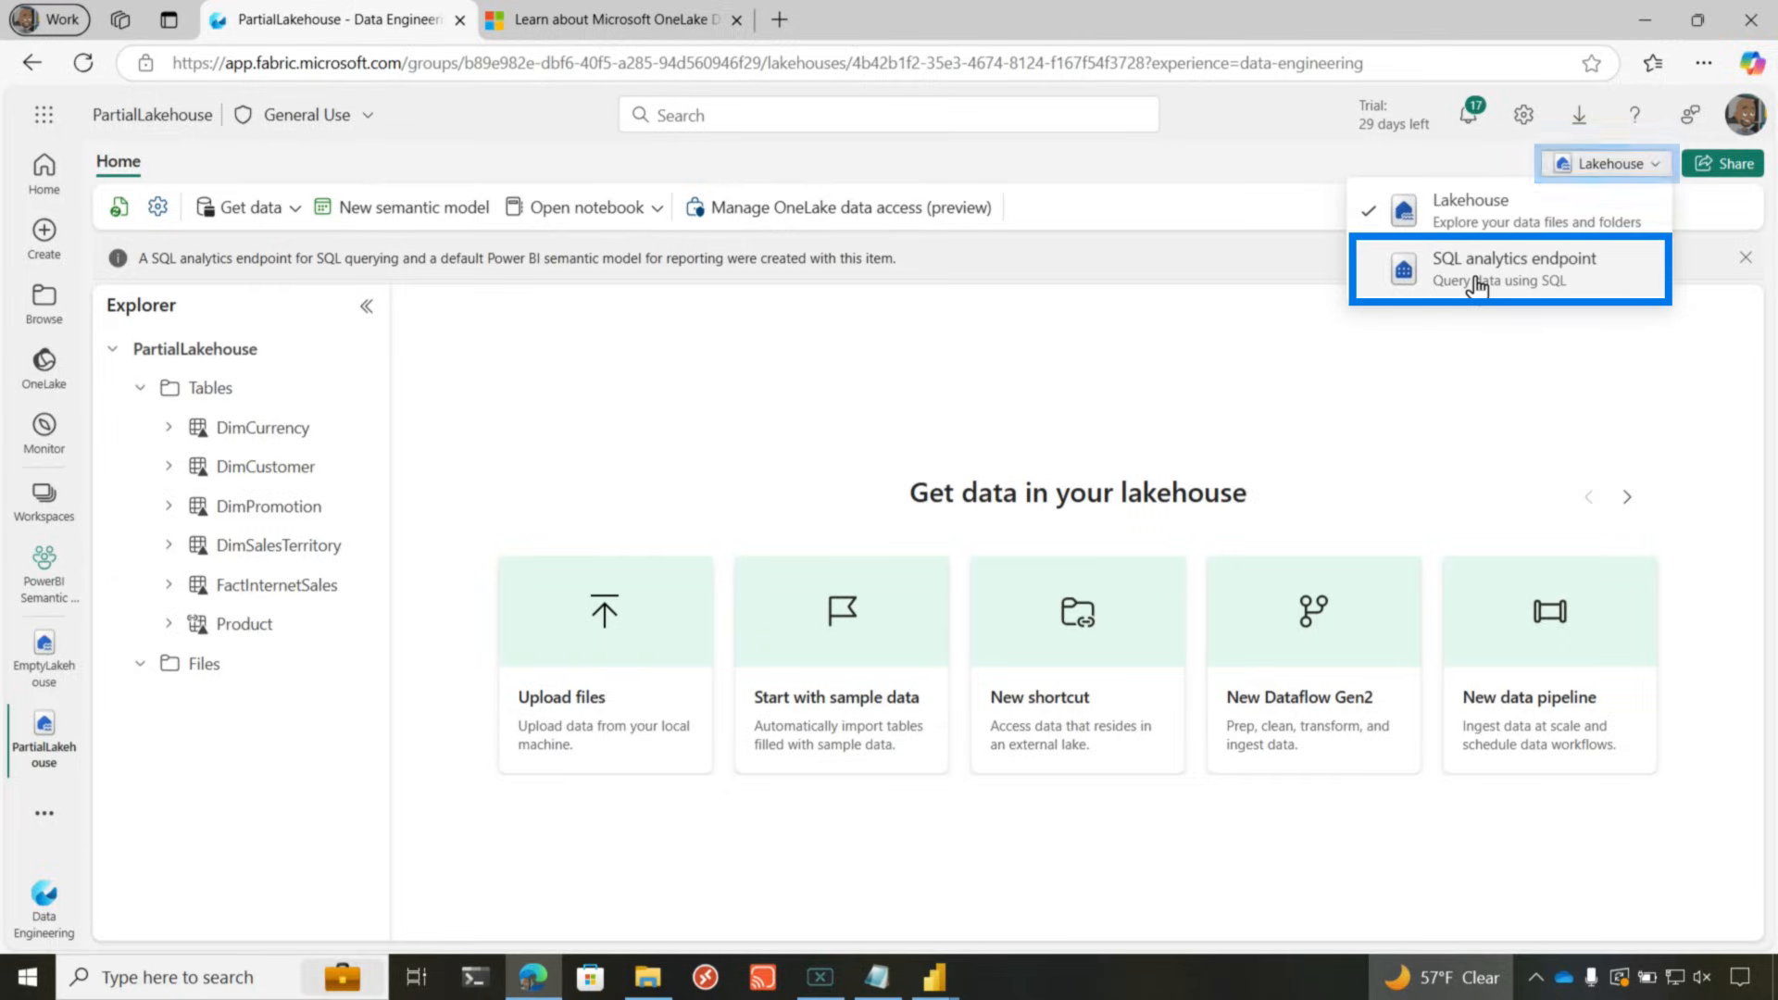
- In the SQL analytics endpoint, expand dbo.Product and run the product sales totals join query
left_click(1506, 268)
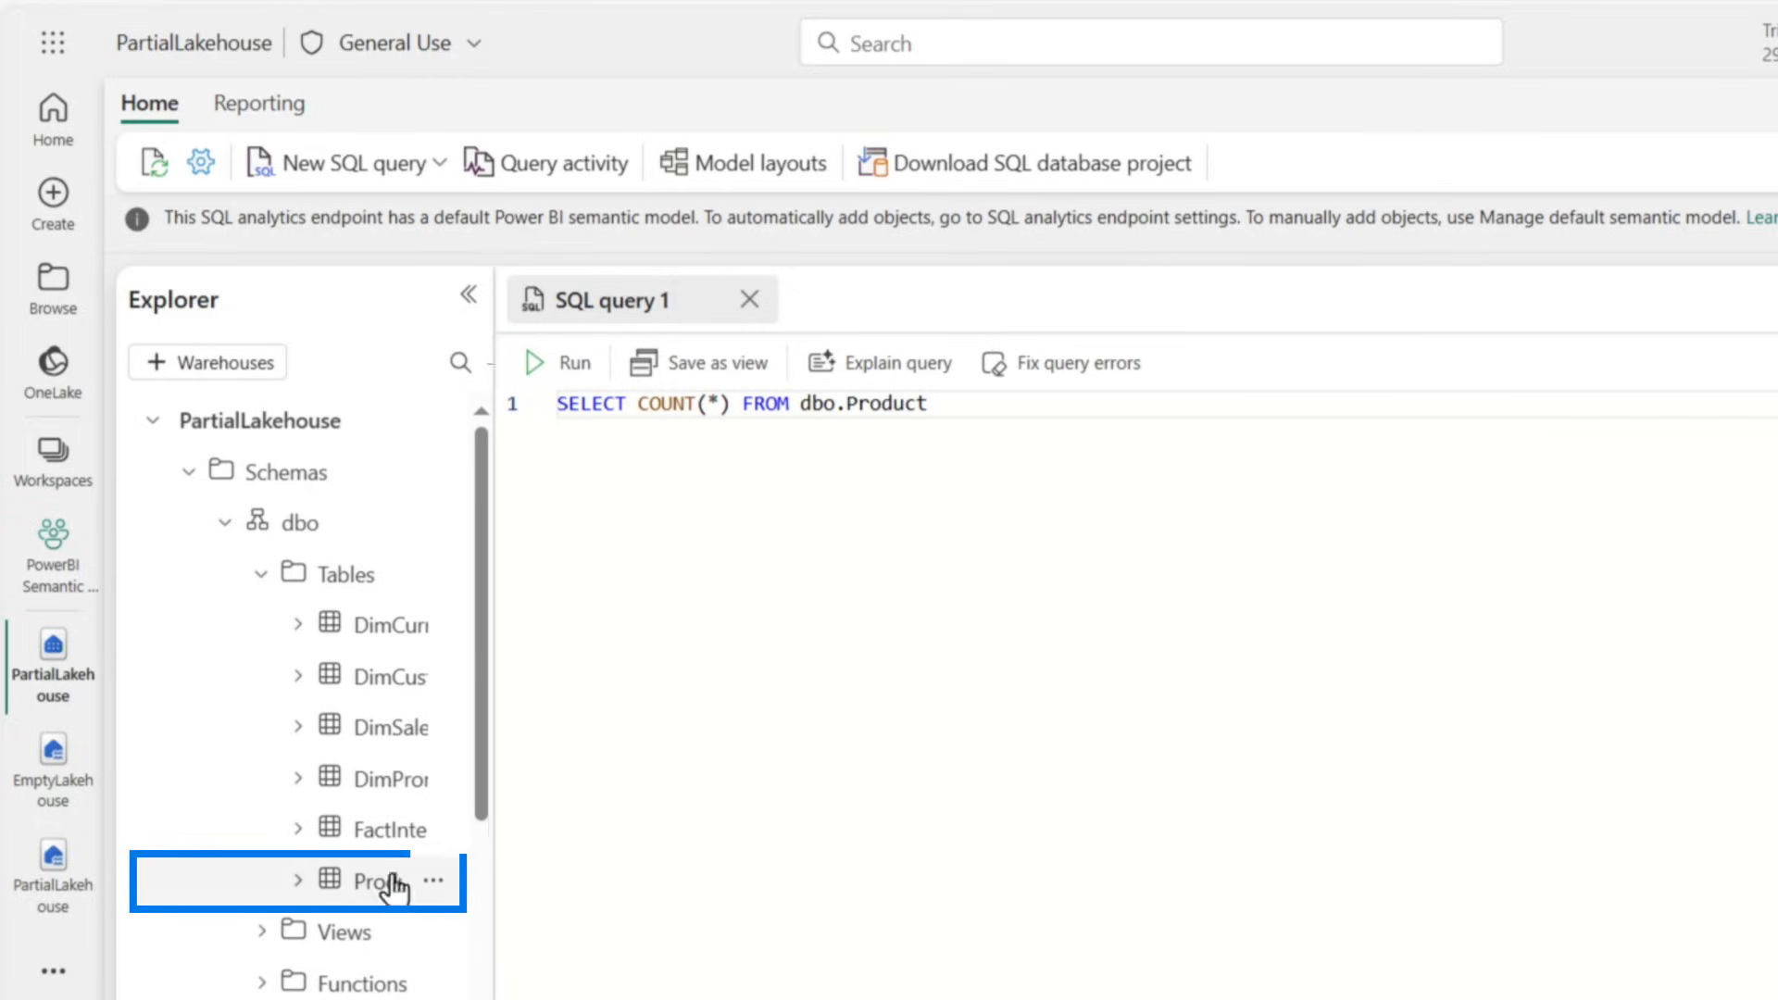
left_click(556, 363)
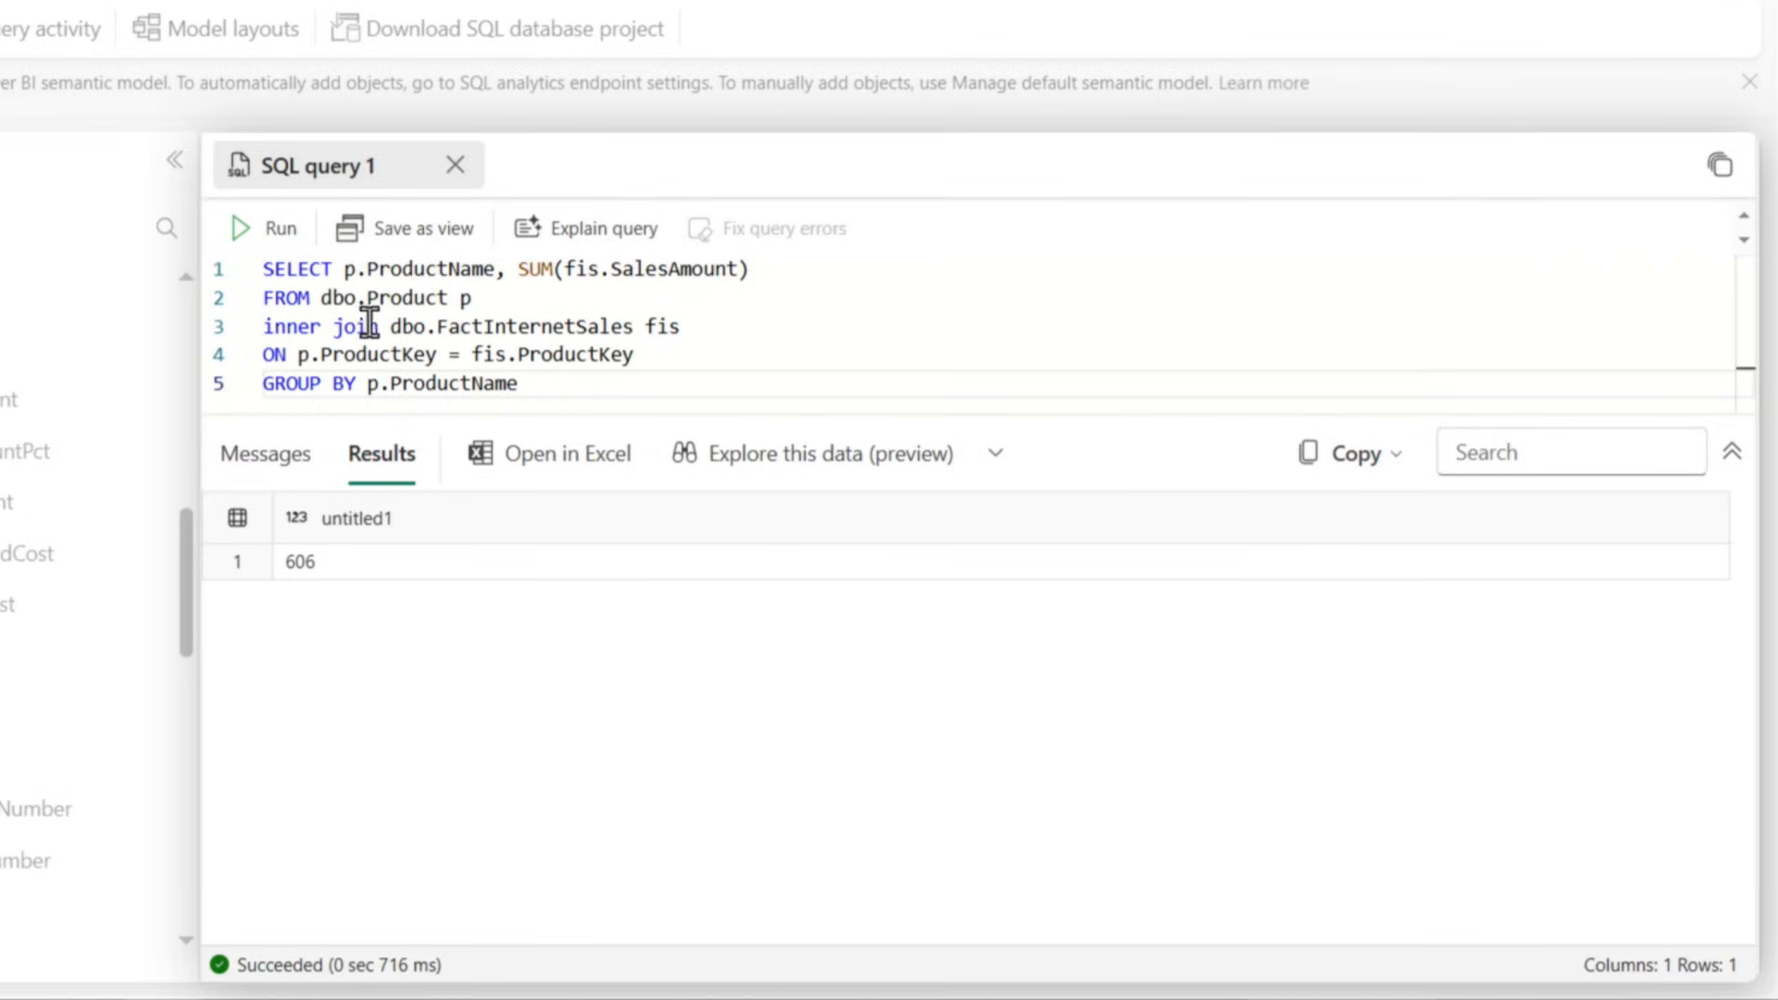
left_click(242, 228)
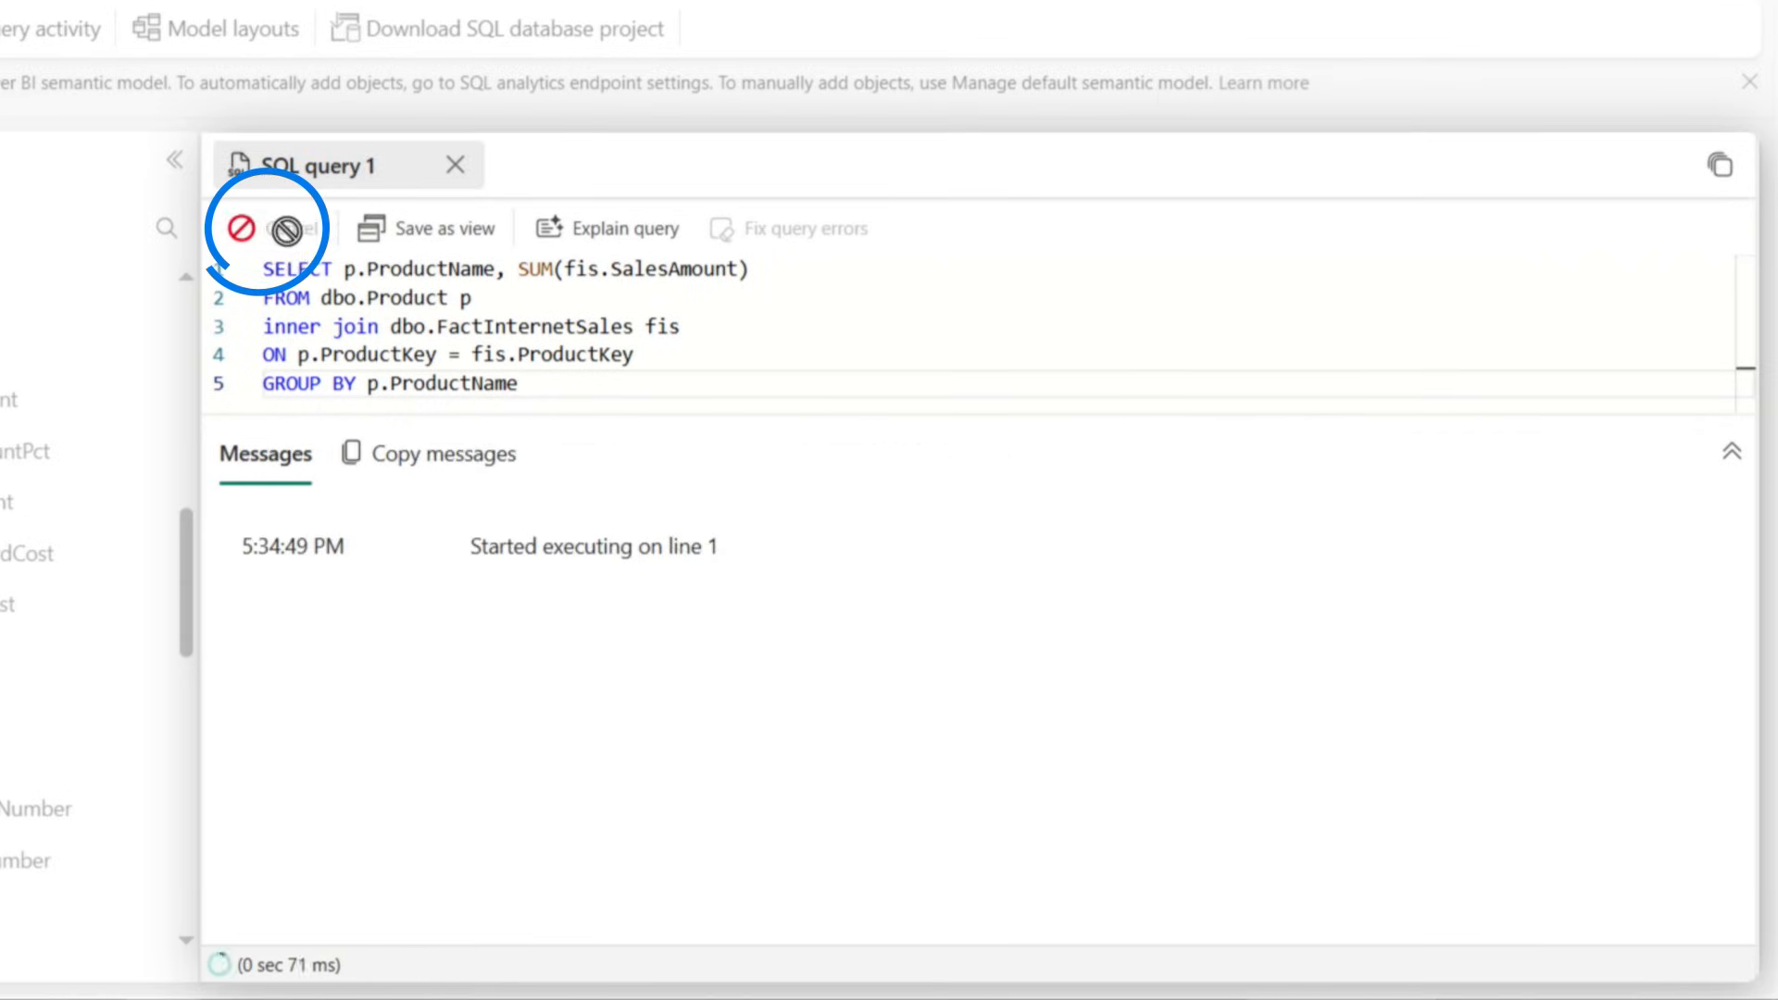